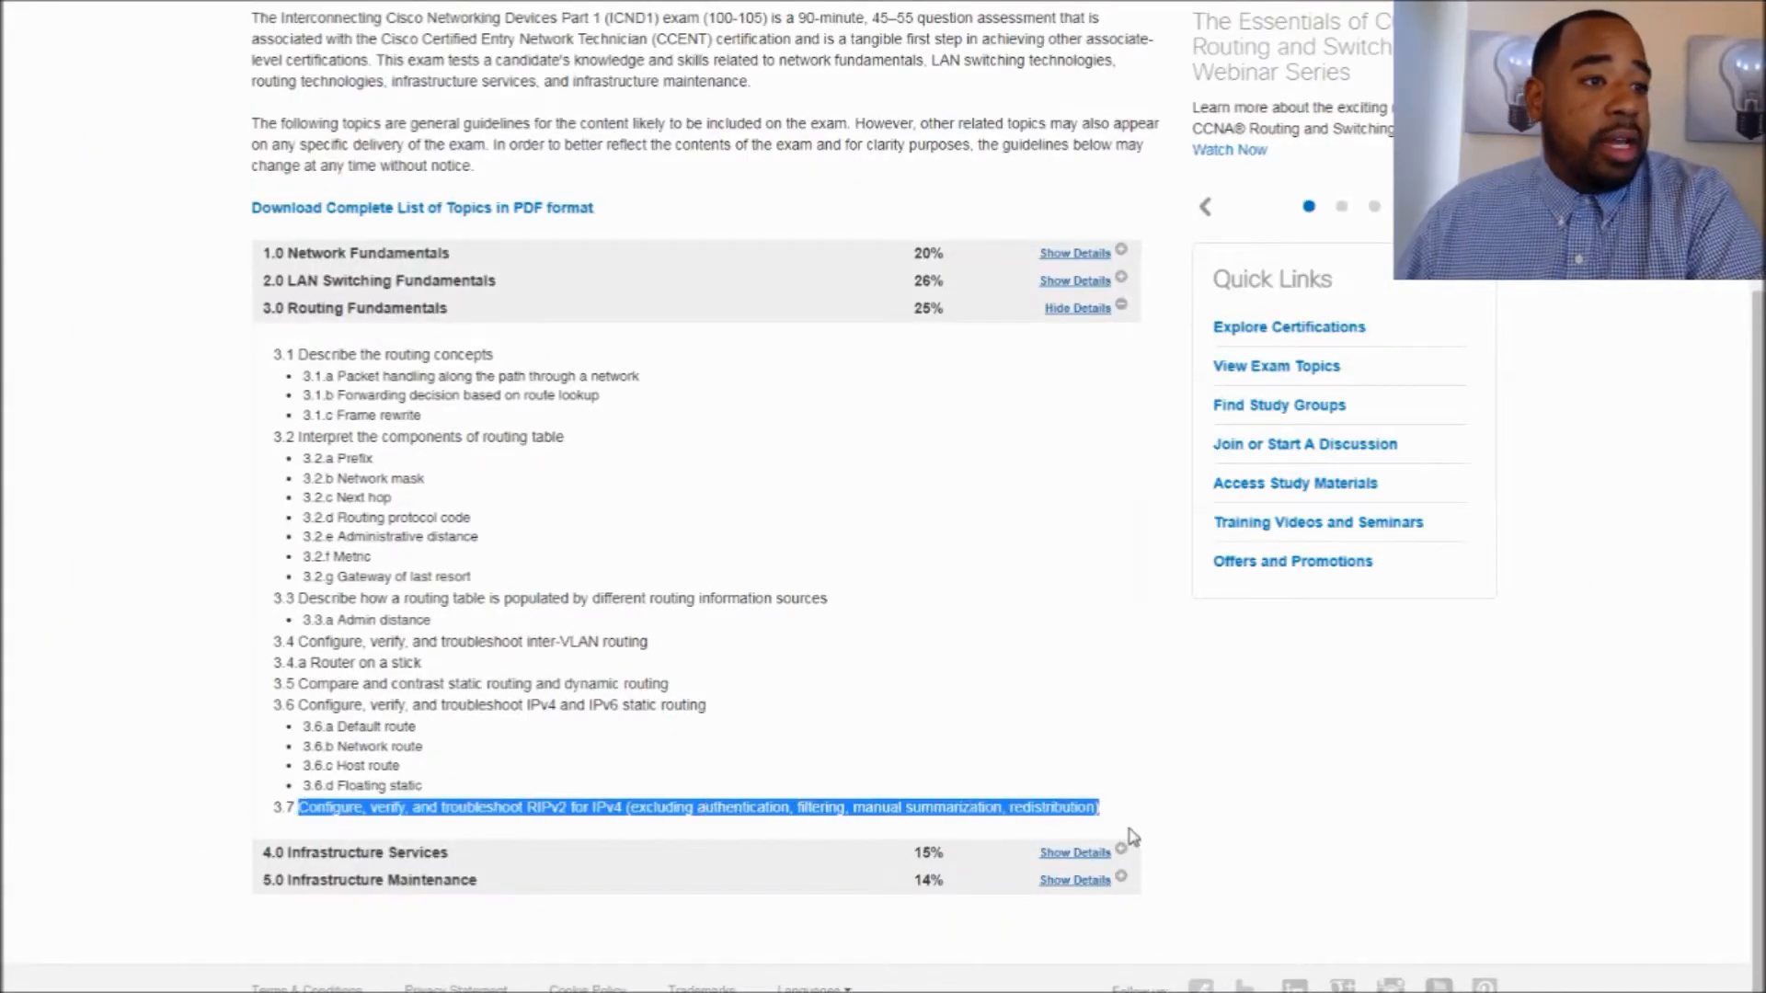
{"action": "mouse_move", "coordinate": [974, 605]}
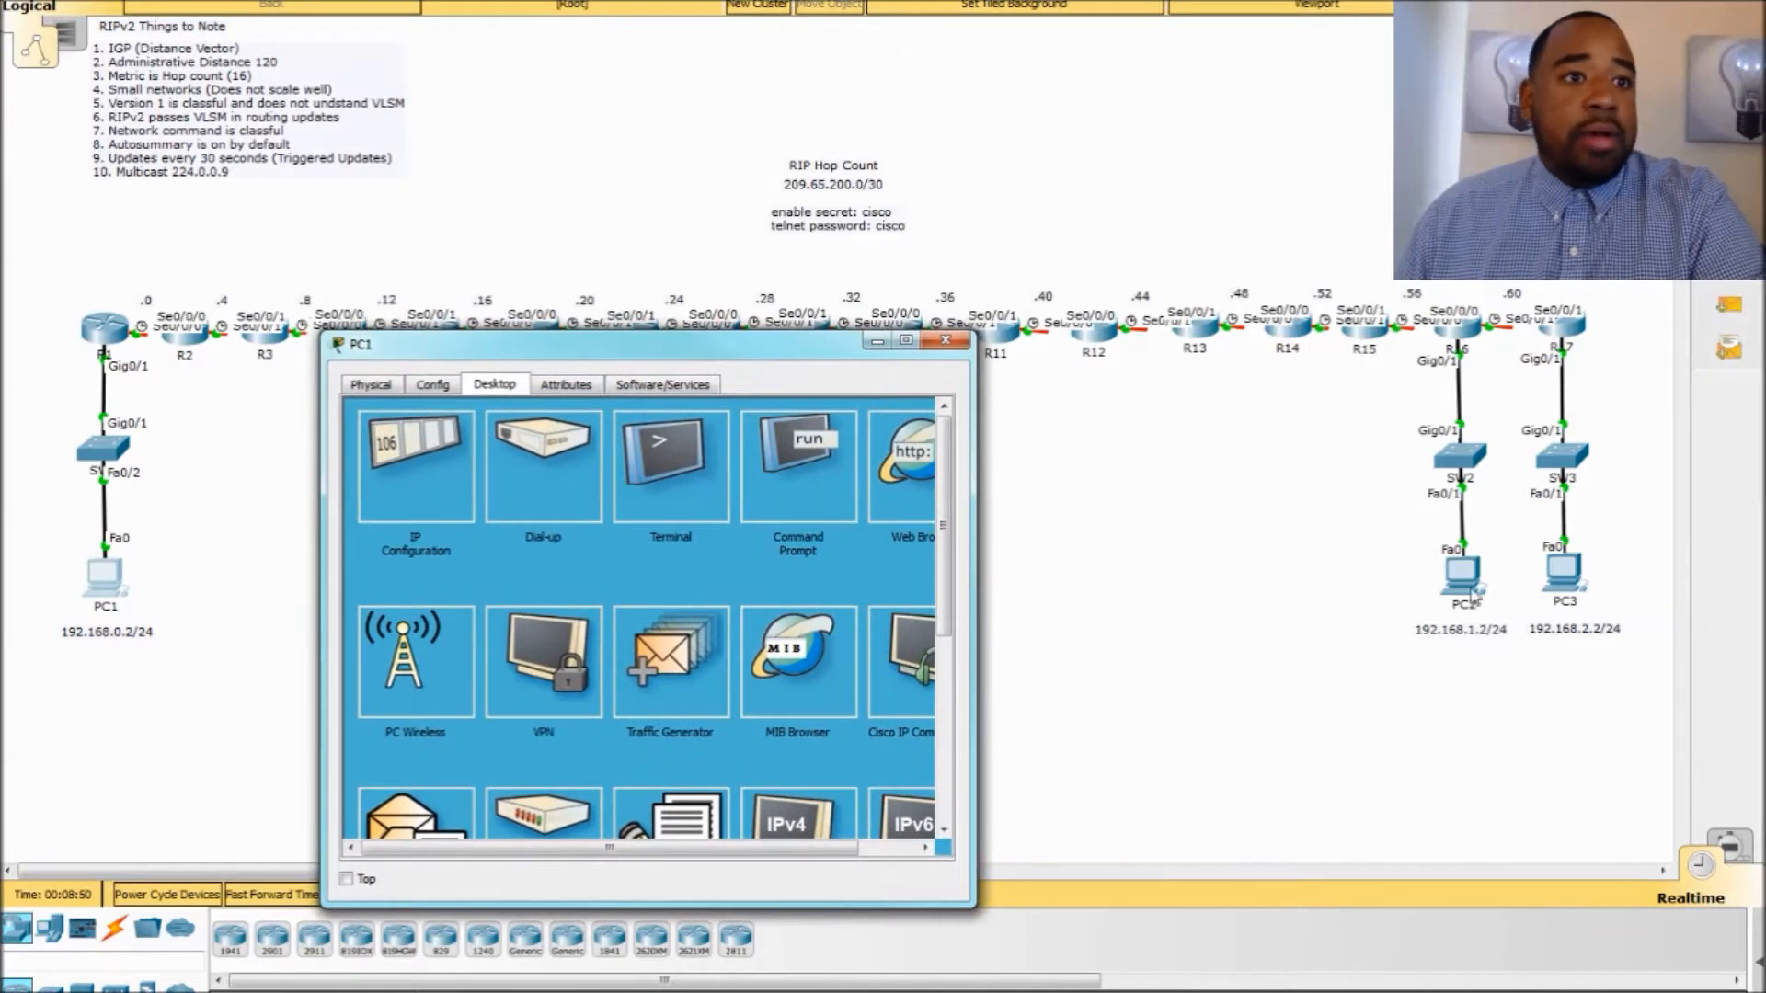
Step: Ping PC2 at 192.168.1.2 from PC1's command prompt, getting three of four replies
{"action": "left_click", "coordinate": [797, 461]}
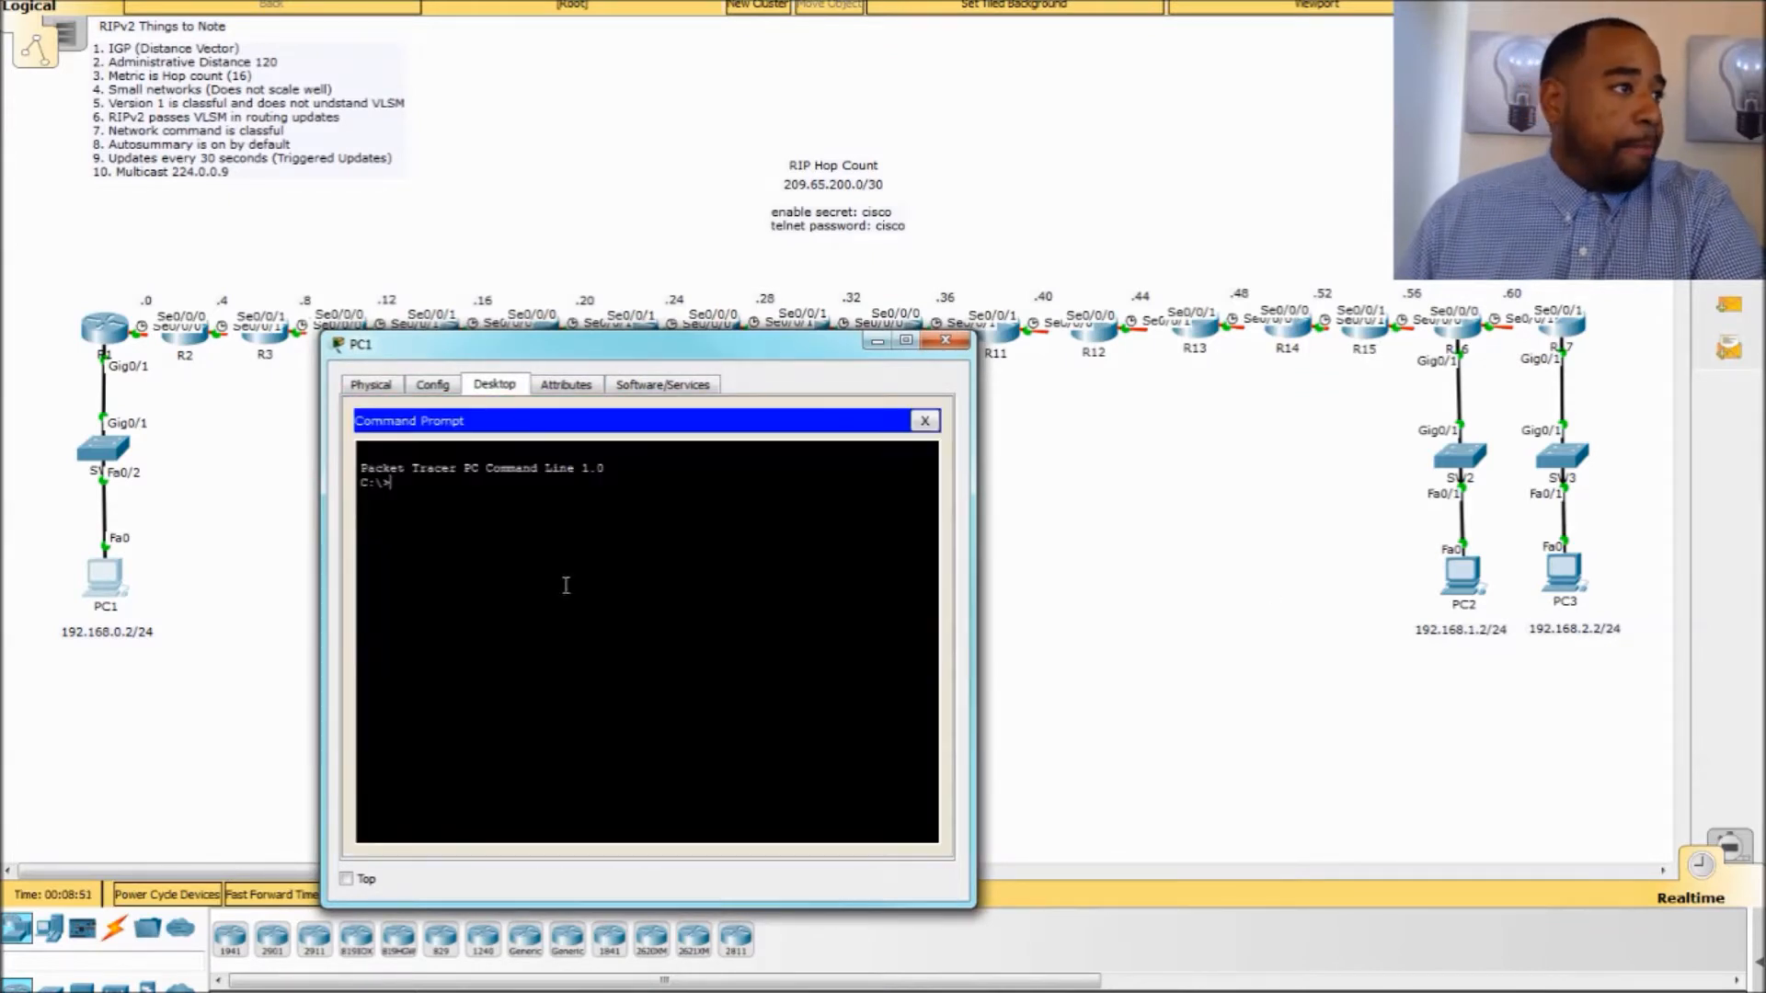
{"action": "type", "text": "ping"}
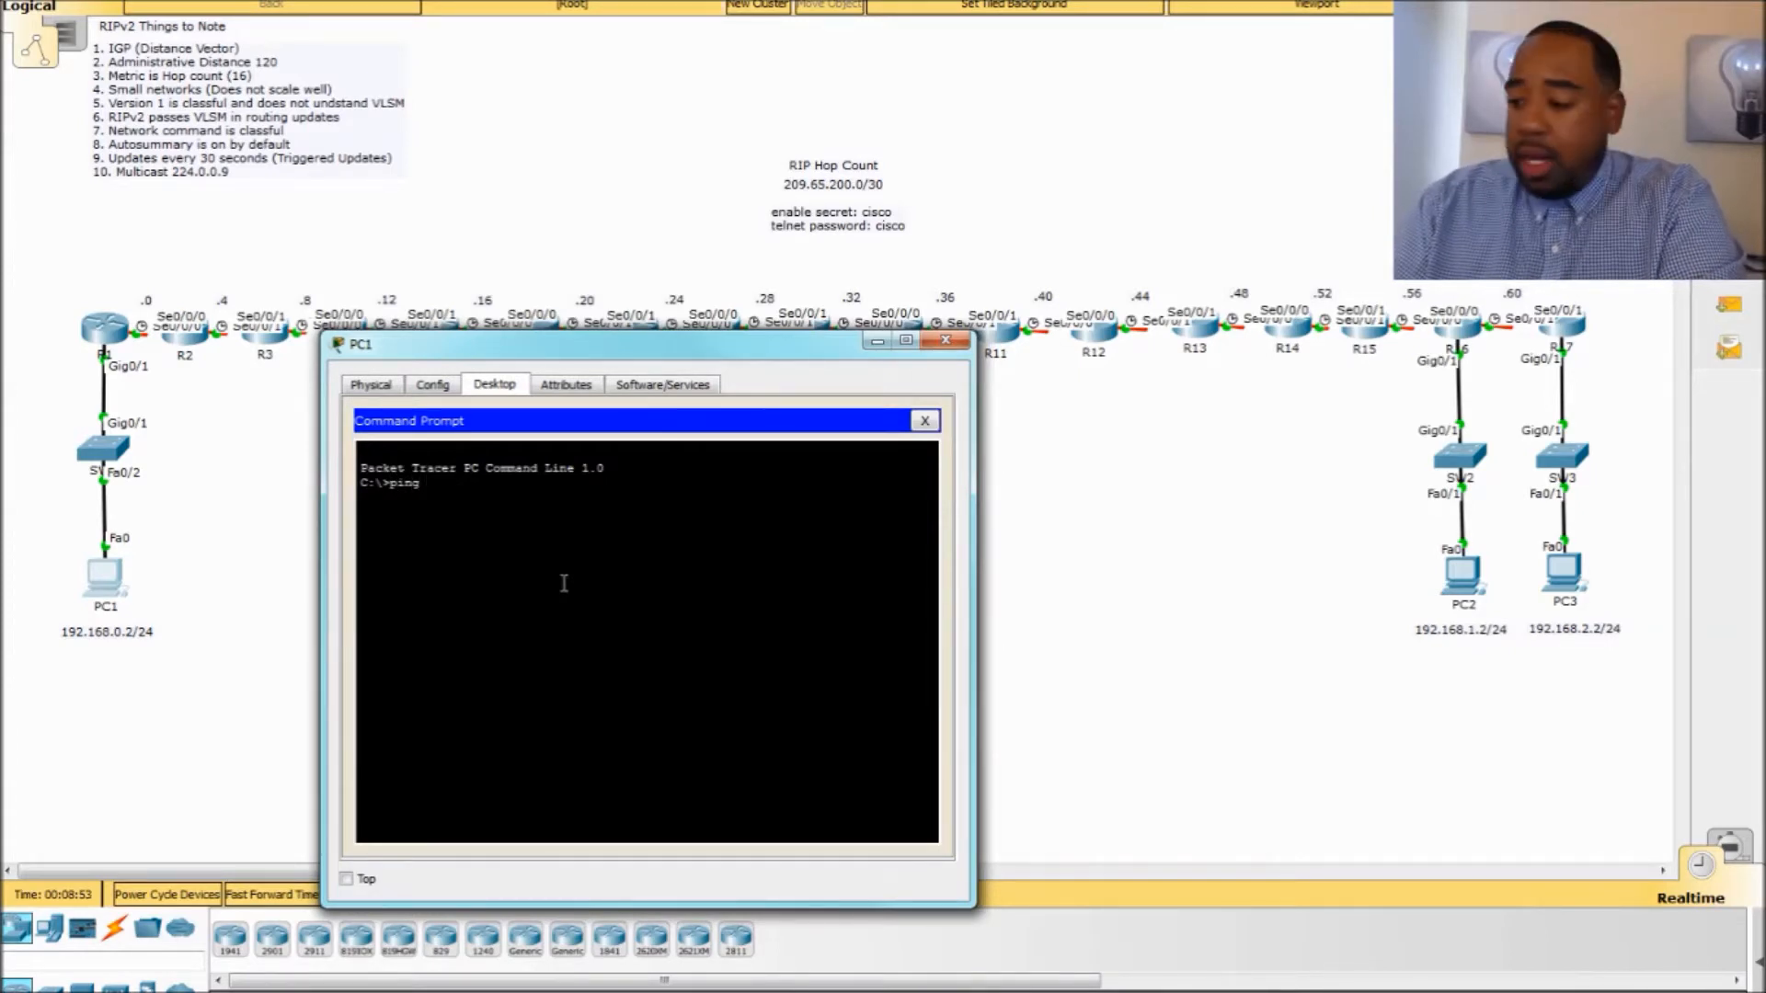
{"action": "type", "text": "192.168.1.2"}
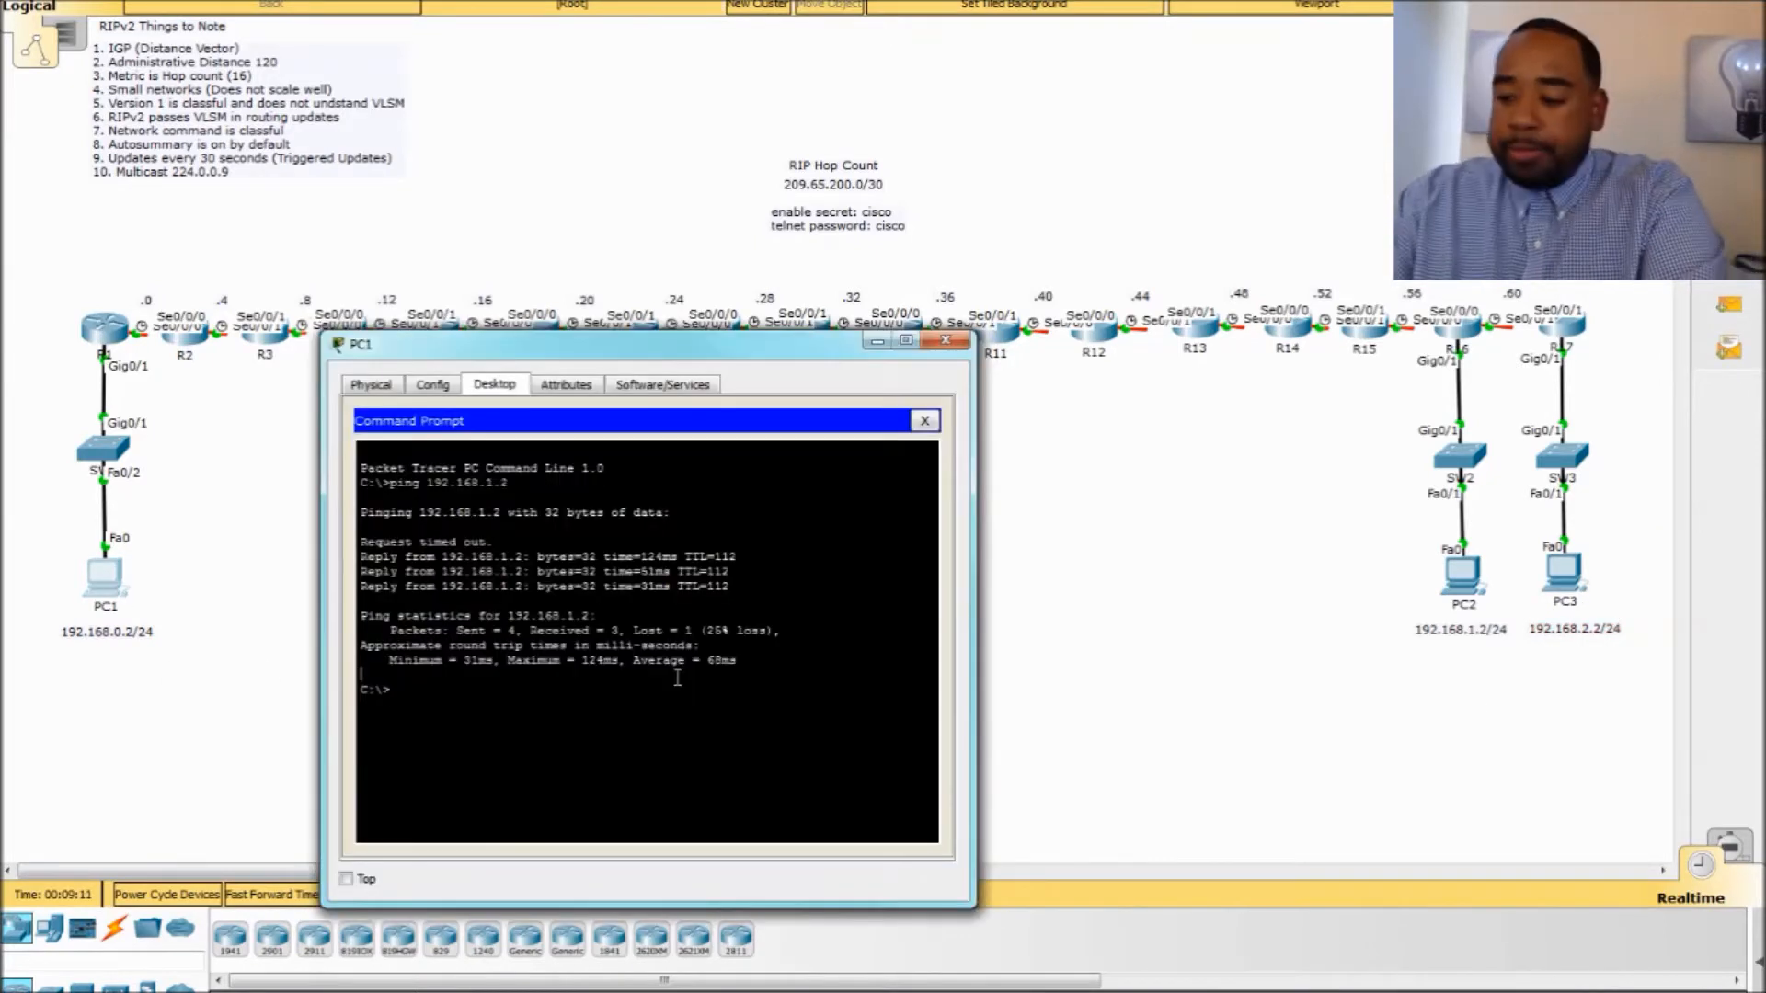
Step: Send a ping from PC1's command prompt to 192.168.2.2
{"action": "type", "text": "ping"}
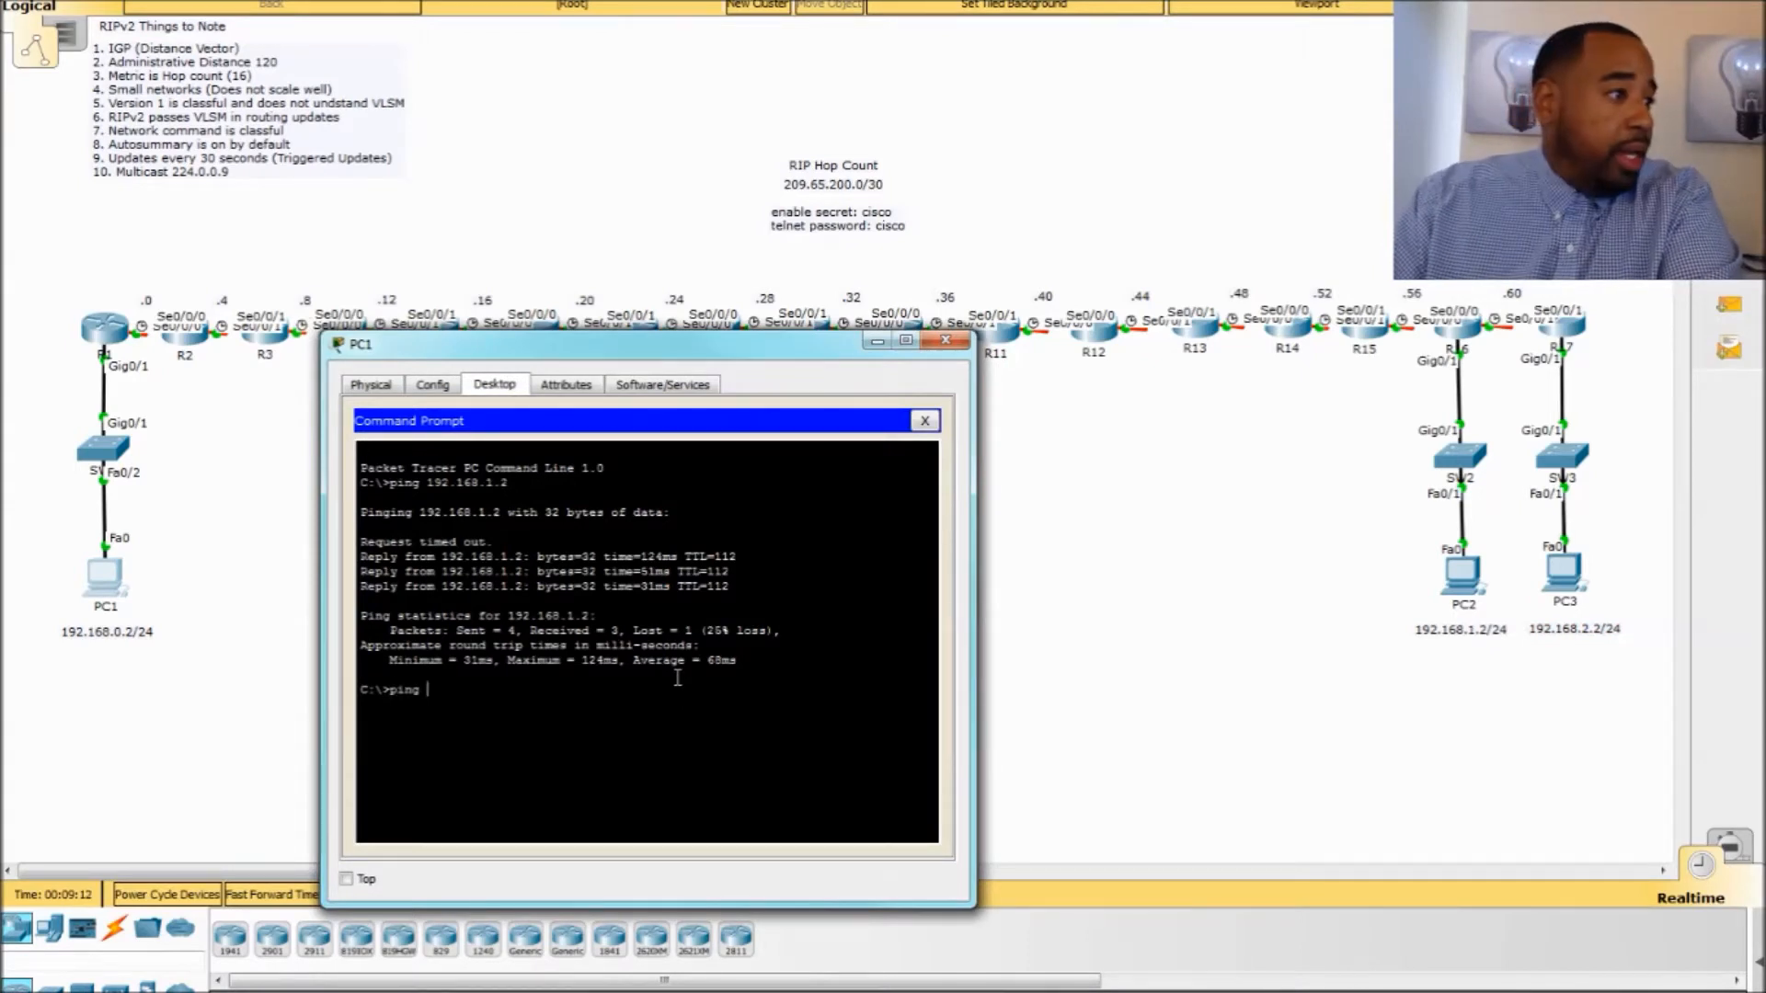
{"action": "type", "text": "192.1"}
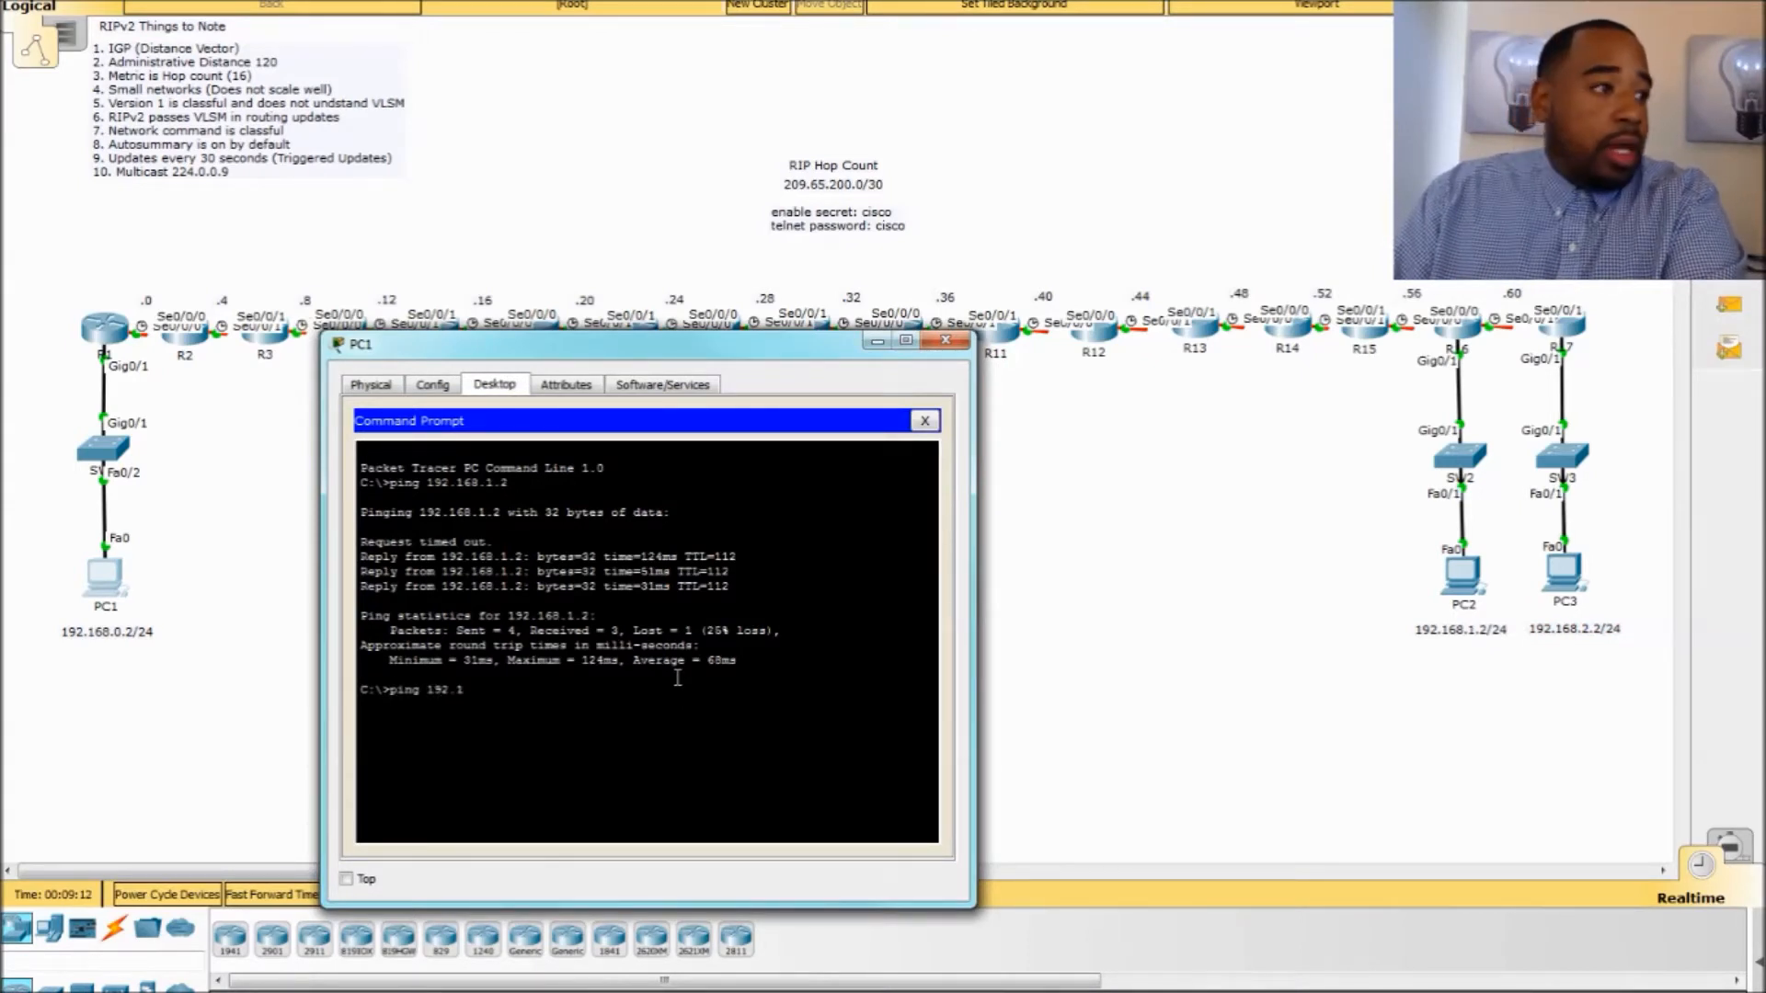
{"action": "type", "text": "68.2.2"}
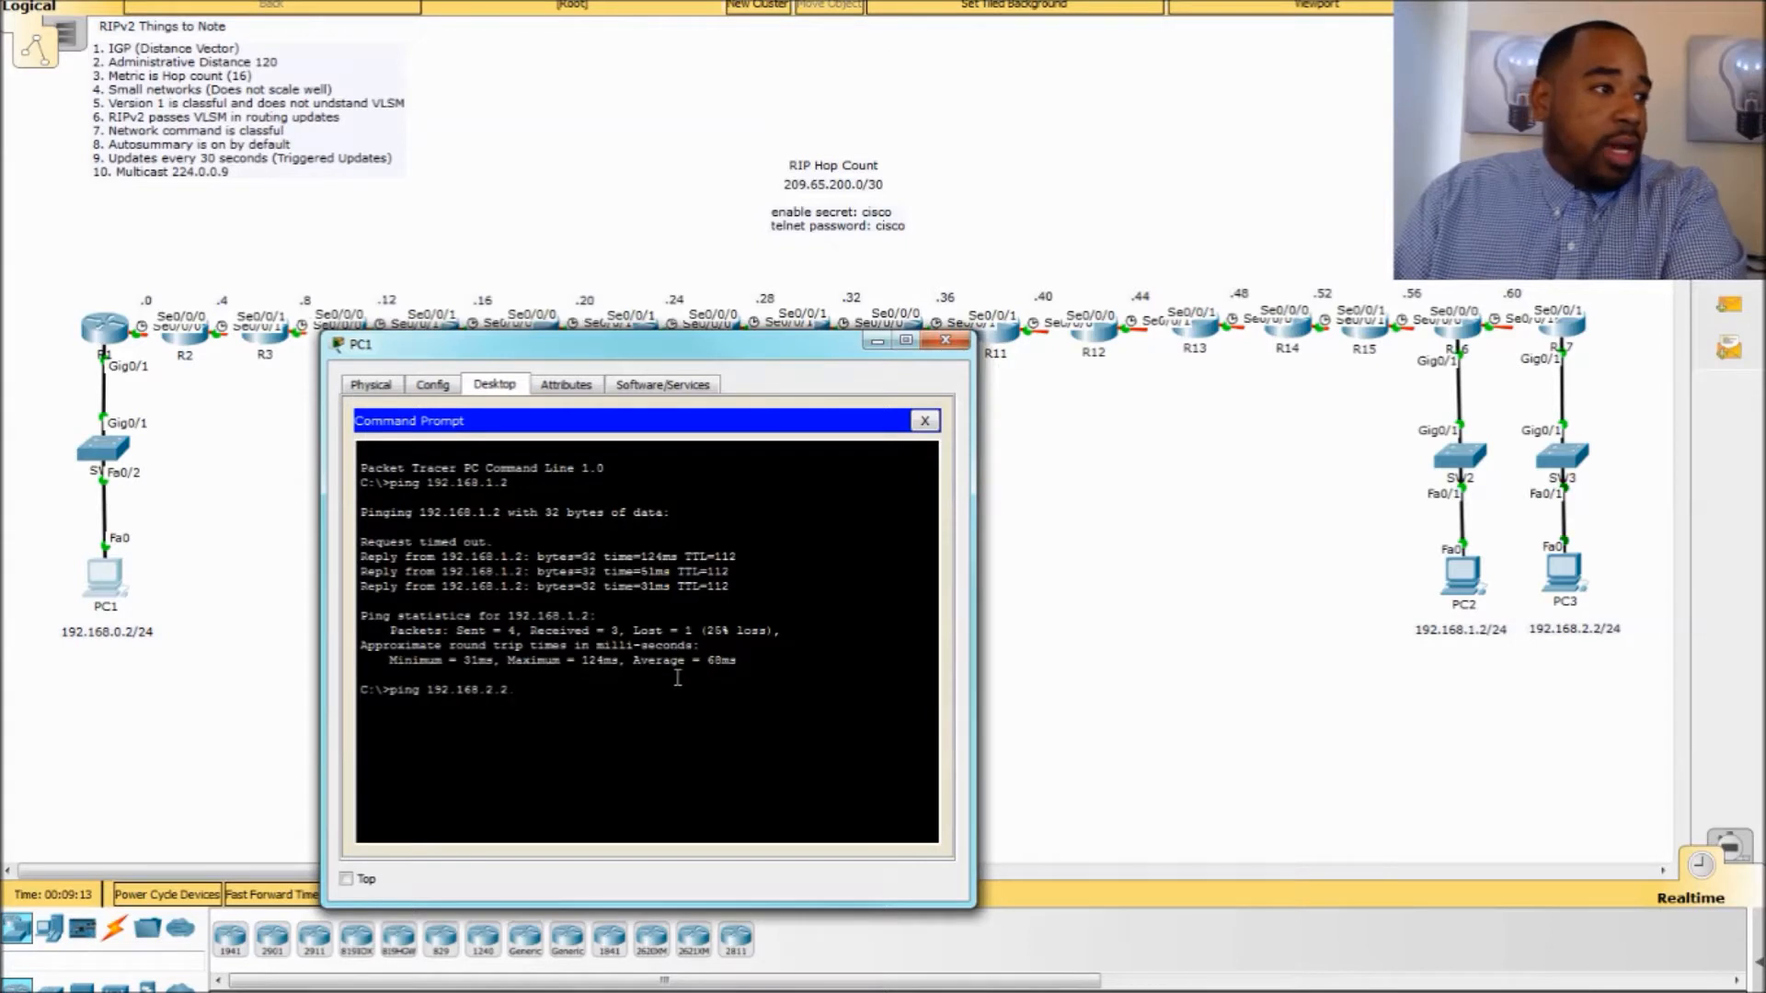
{"action": "key", "text": "Return"}
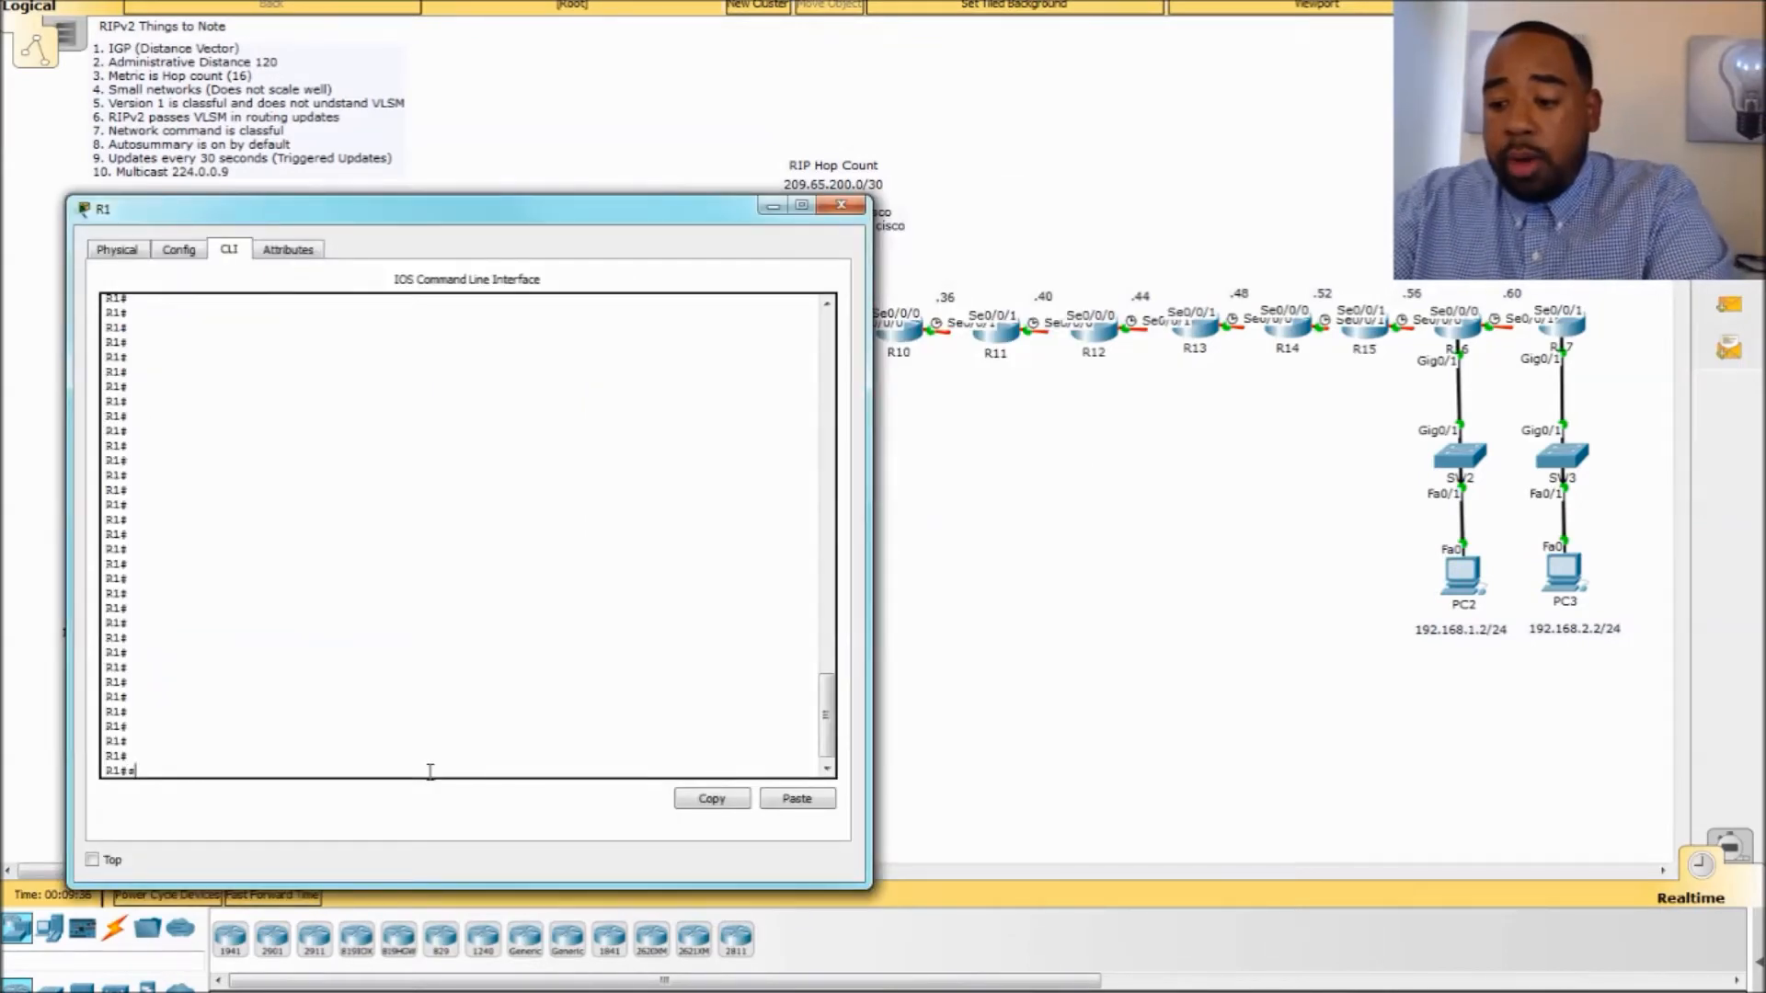
Step: Page through R1's sh ip route output, showing RIP routes up to 16.0.0.0/8
{"action": "type", "text": "sh ip route"}
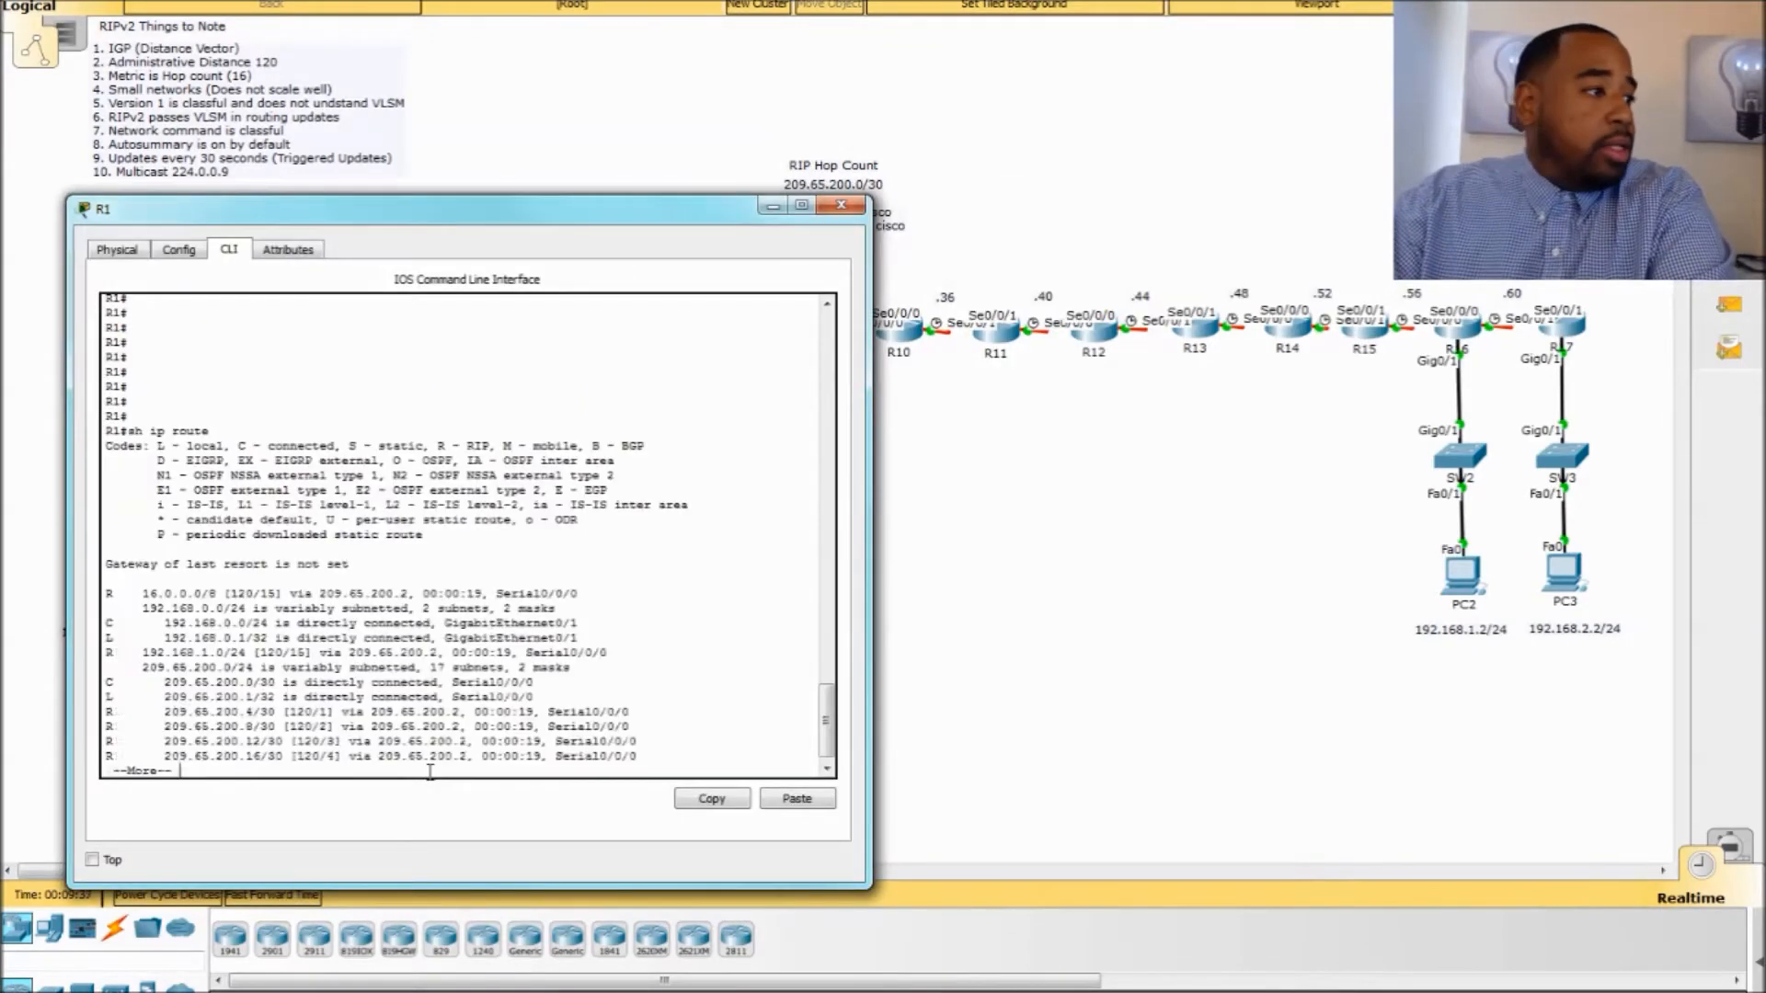
{"action": "key", "text": "space"}
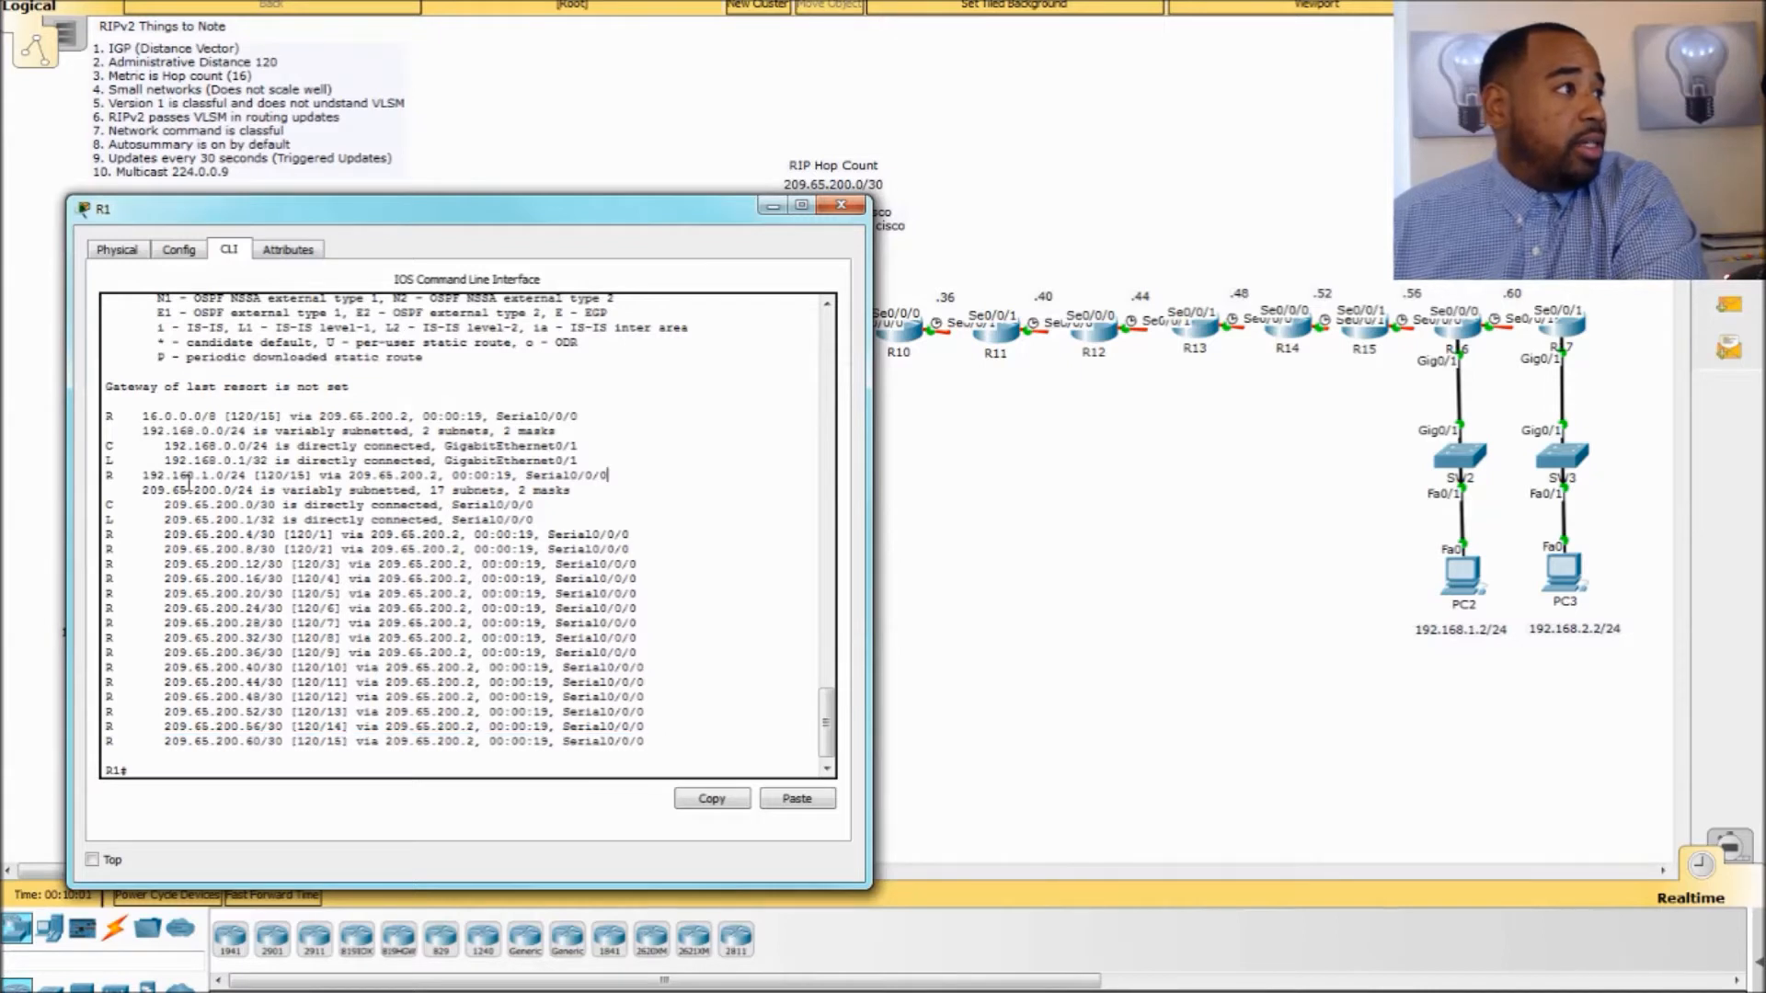
{"action": "double_click", "coordinate": [124, 416]}
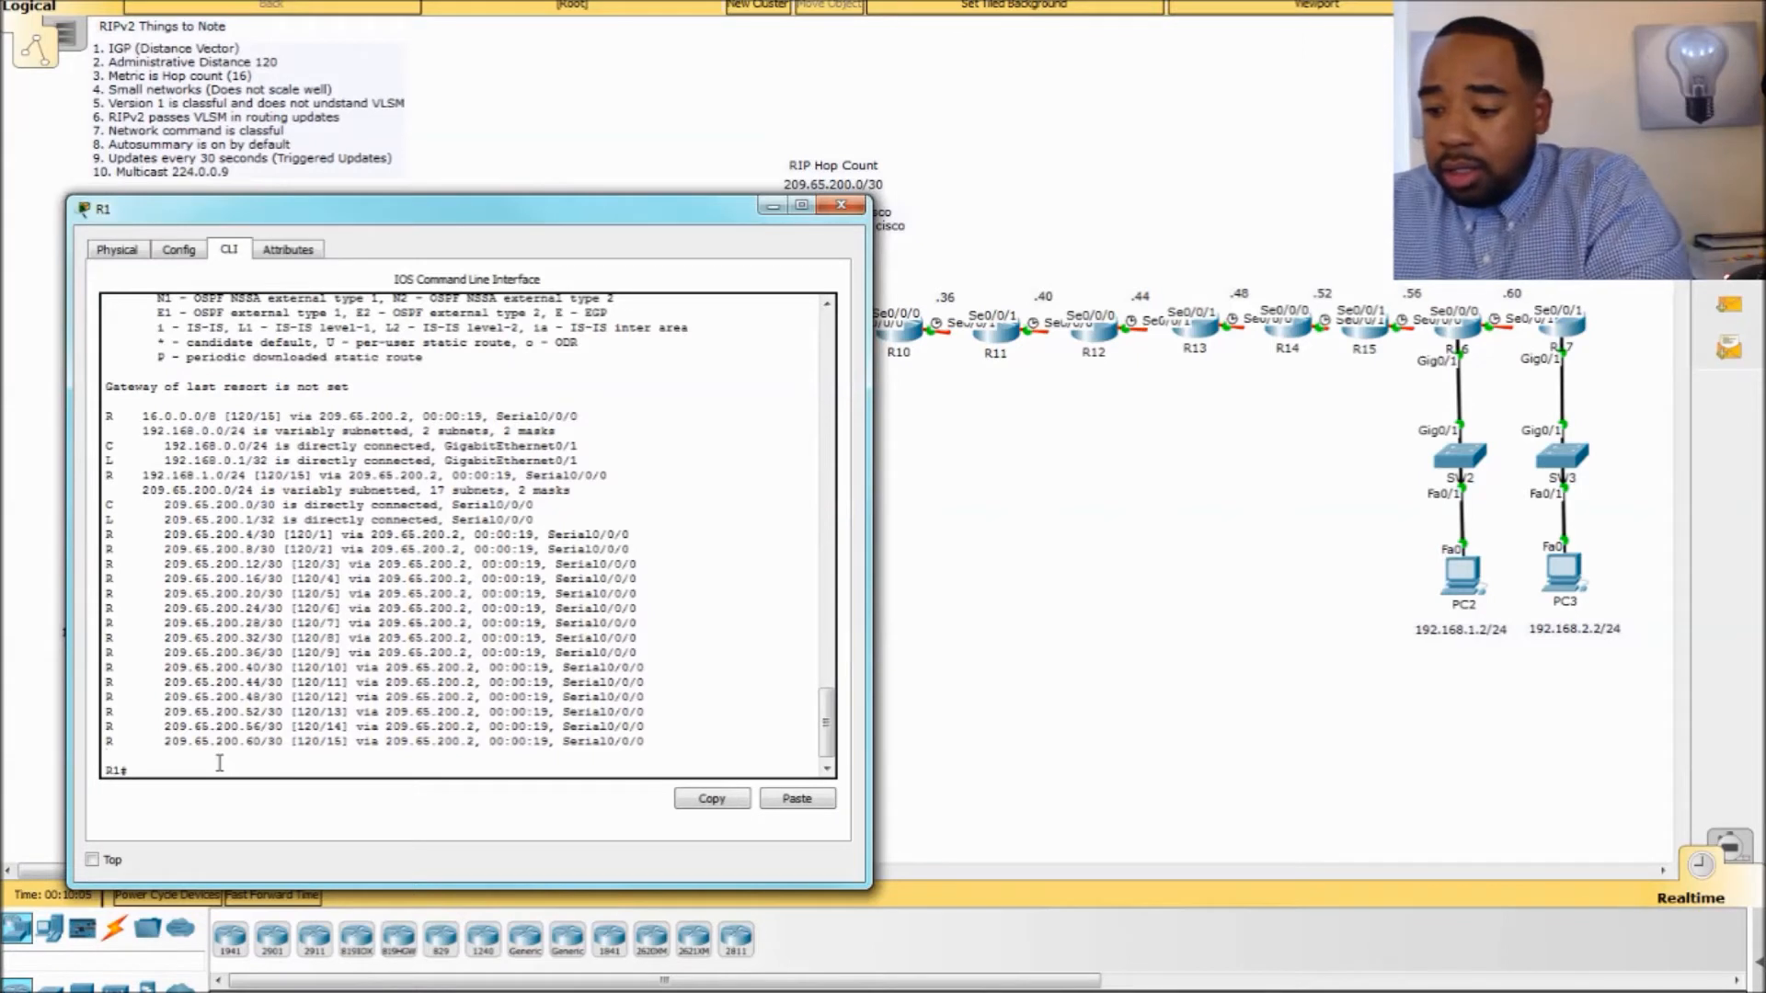
Step: Ping 16.16.16.16 from R1 with 5/5 success, then traceroute it across 15 hops
{"action": "type", "text": "ping 1"}
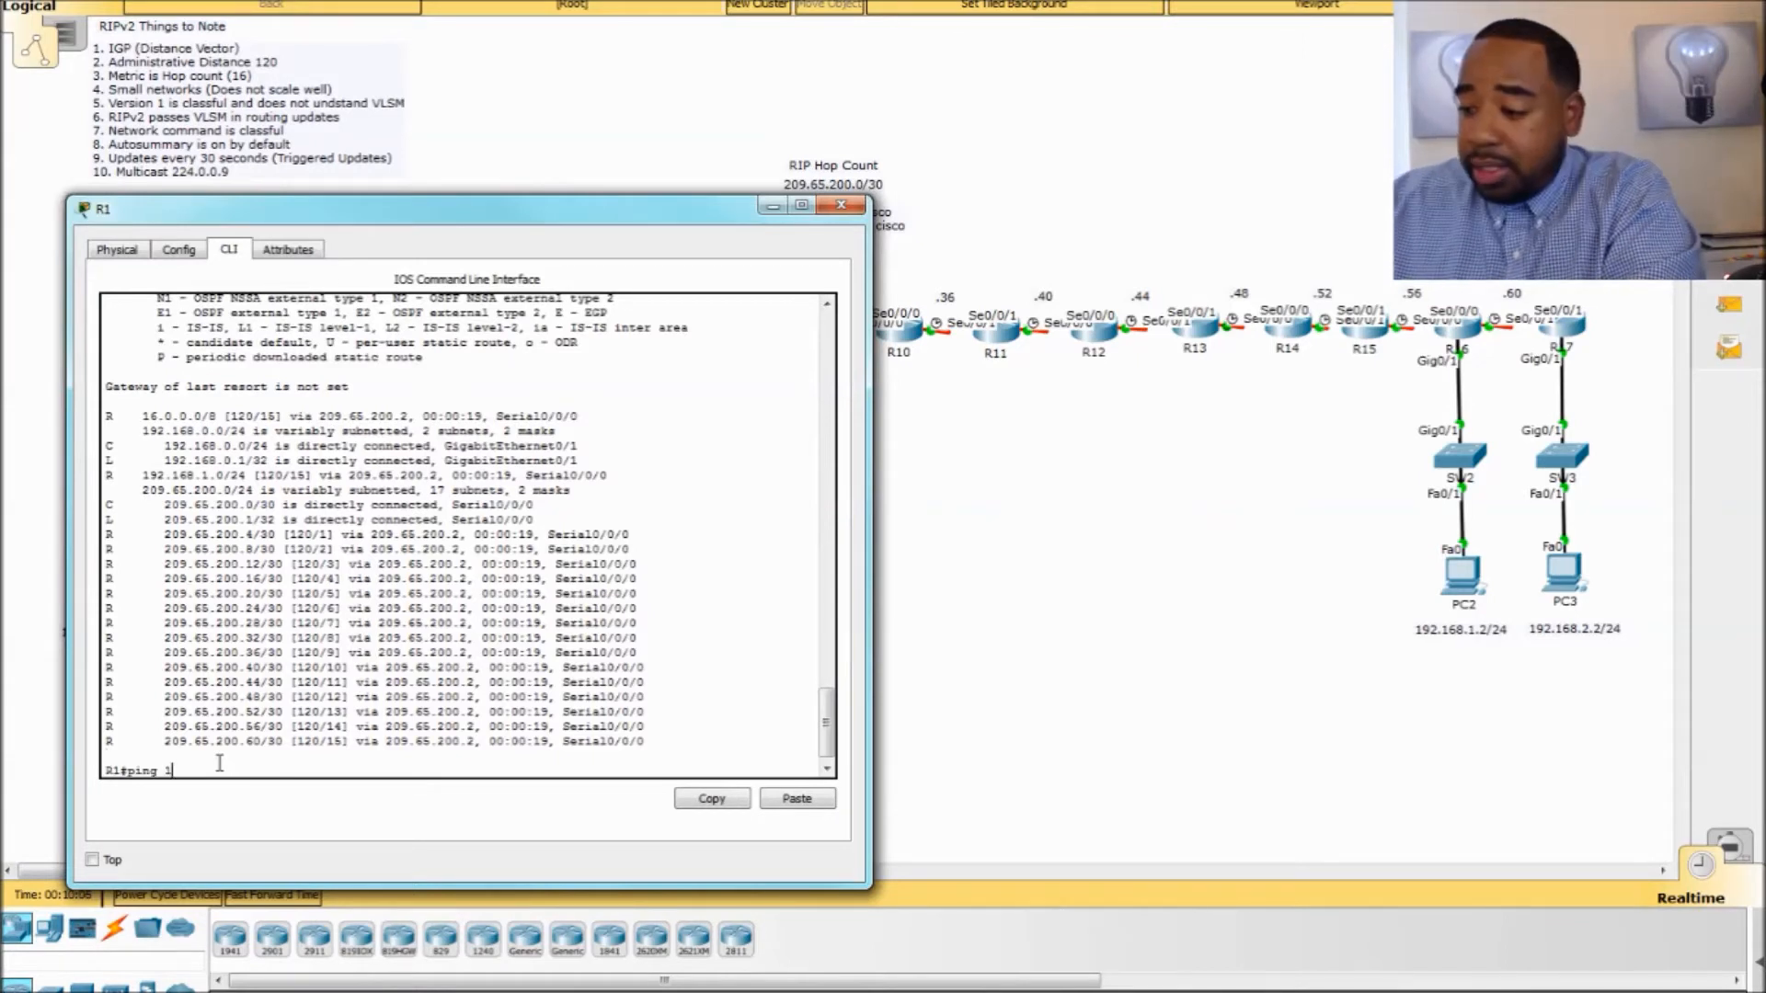
{"action": "type", "text": "6.16.16"}
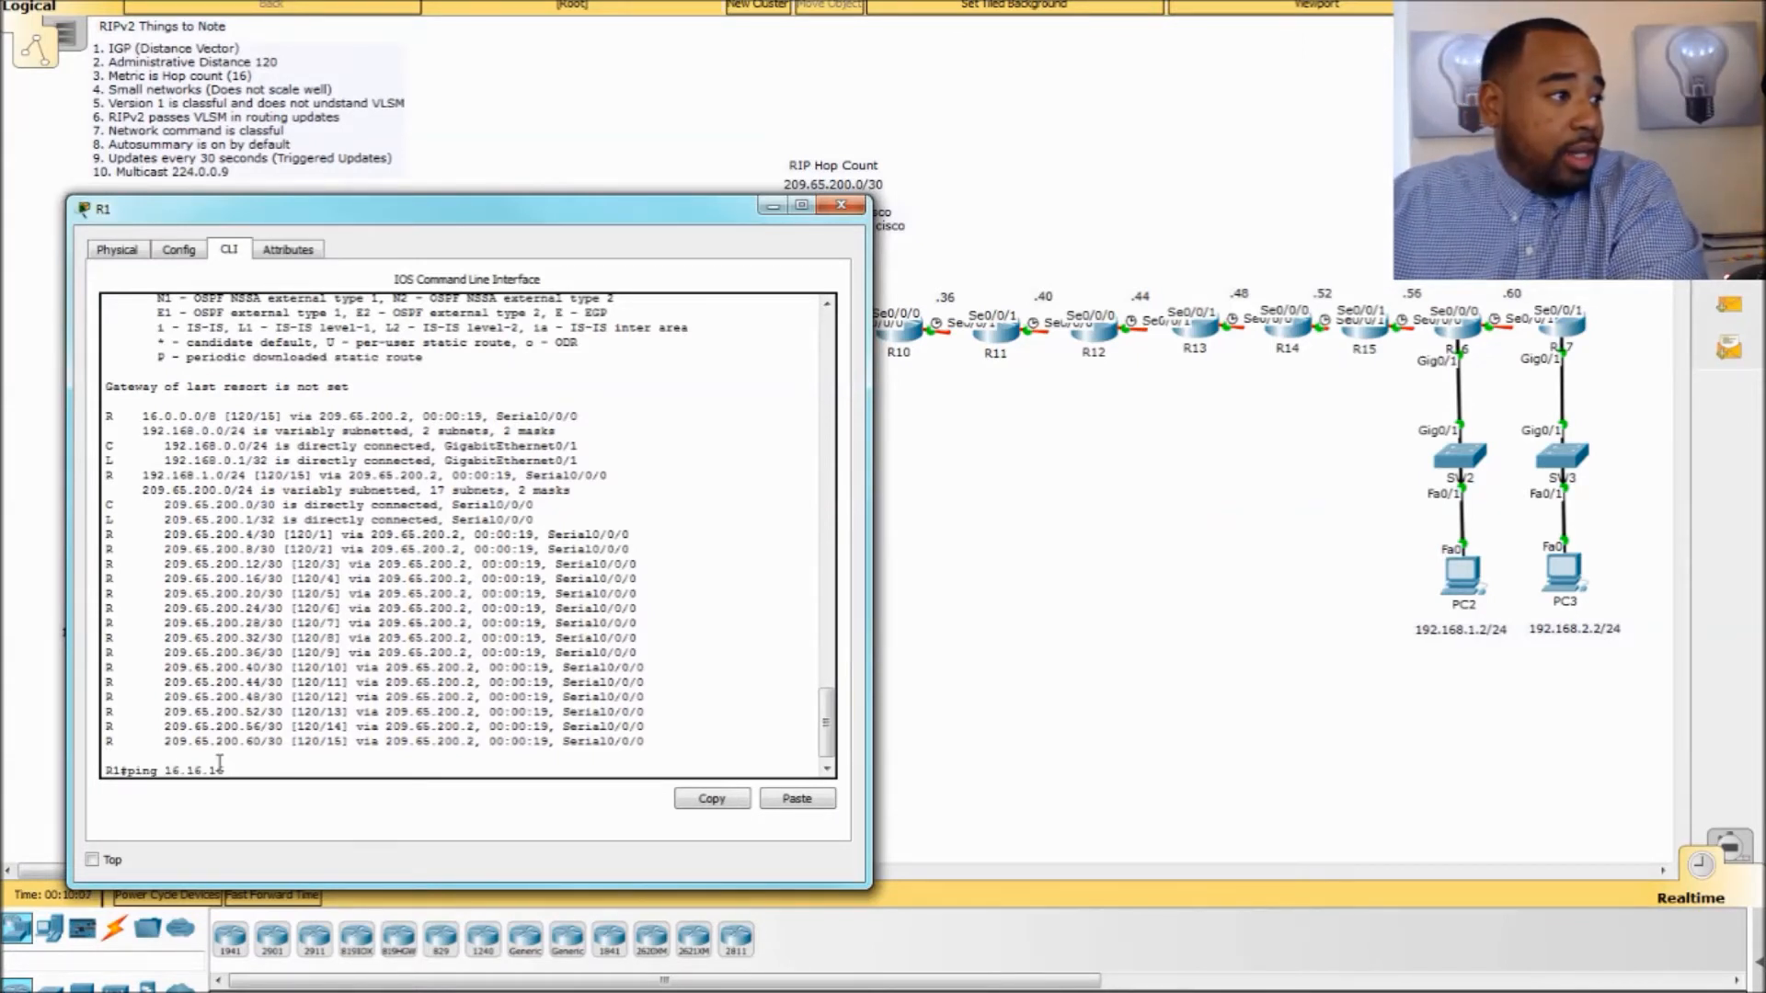
{"action": "key", "text": "Return"}
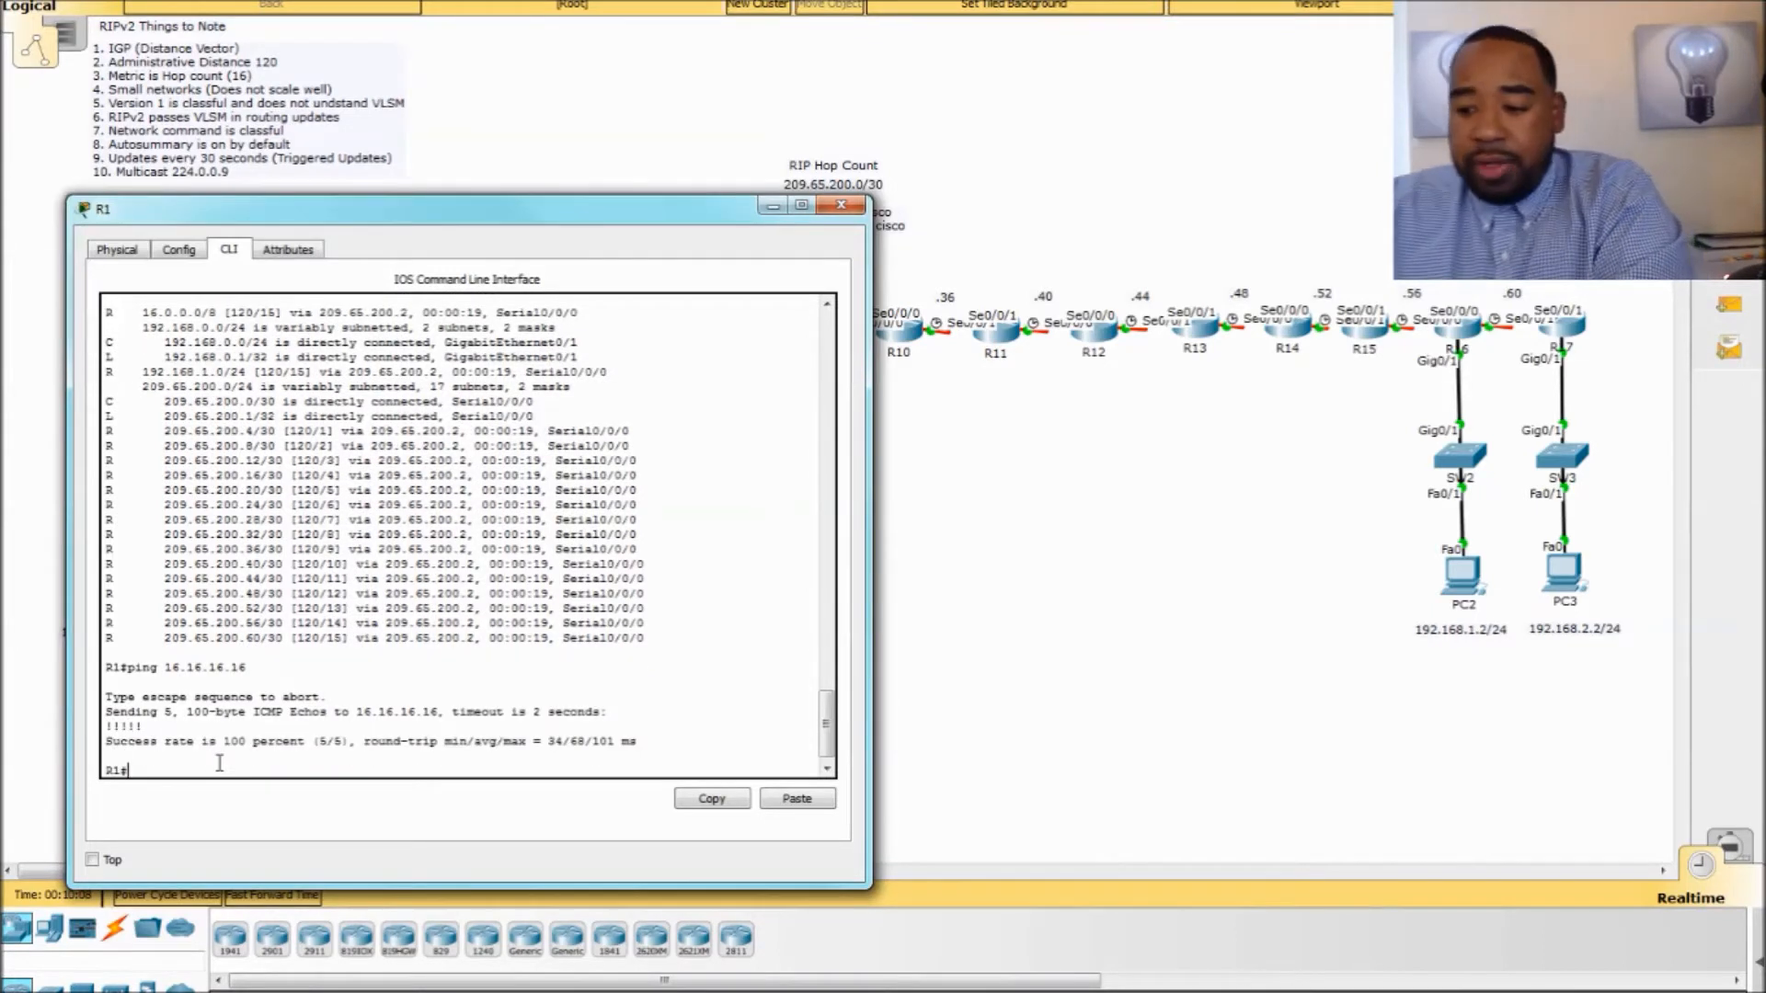
{"action": "type", "text": "tracr"}
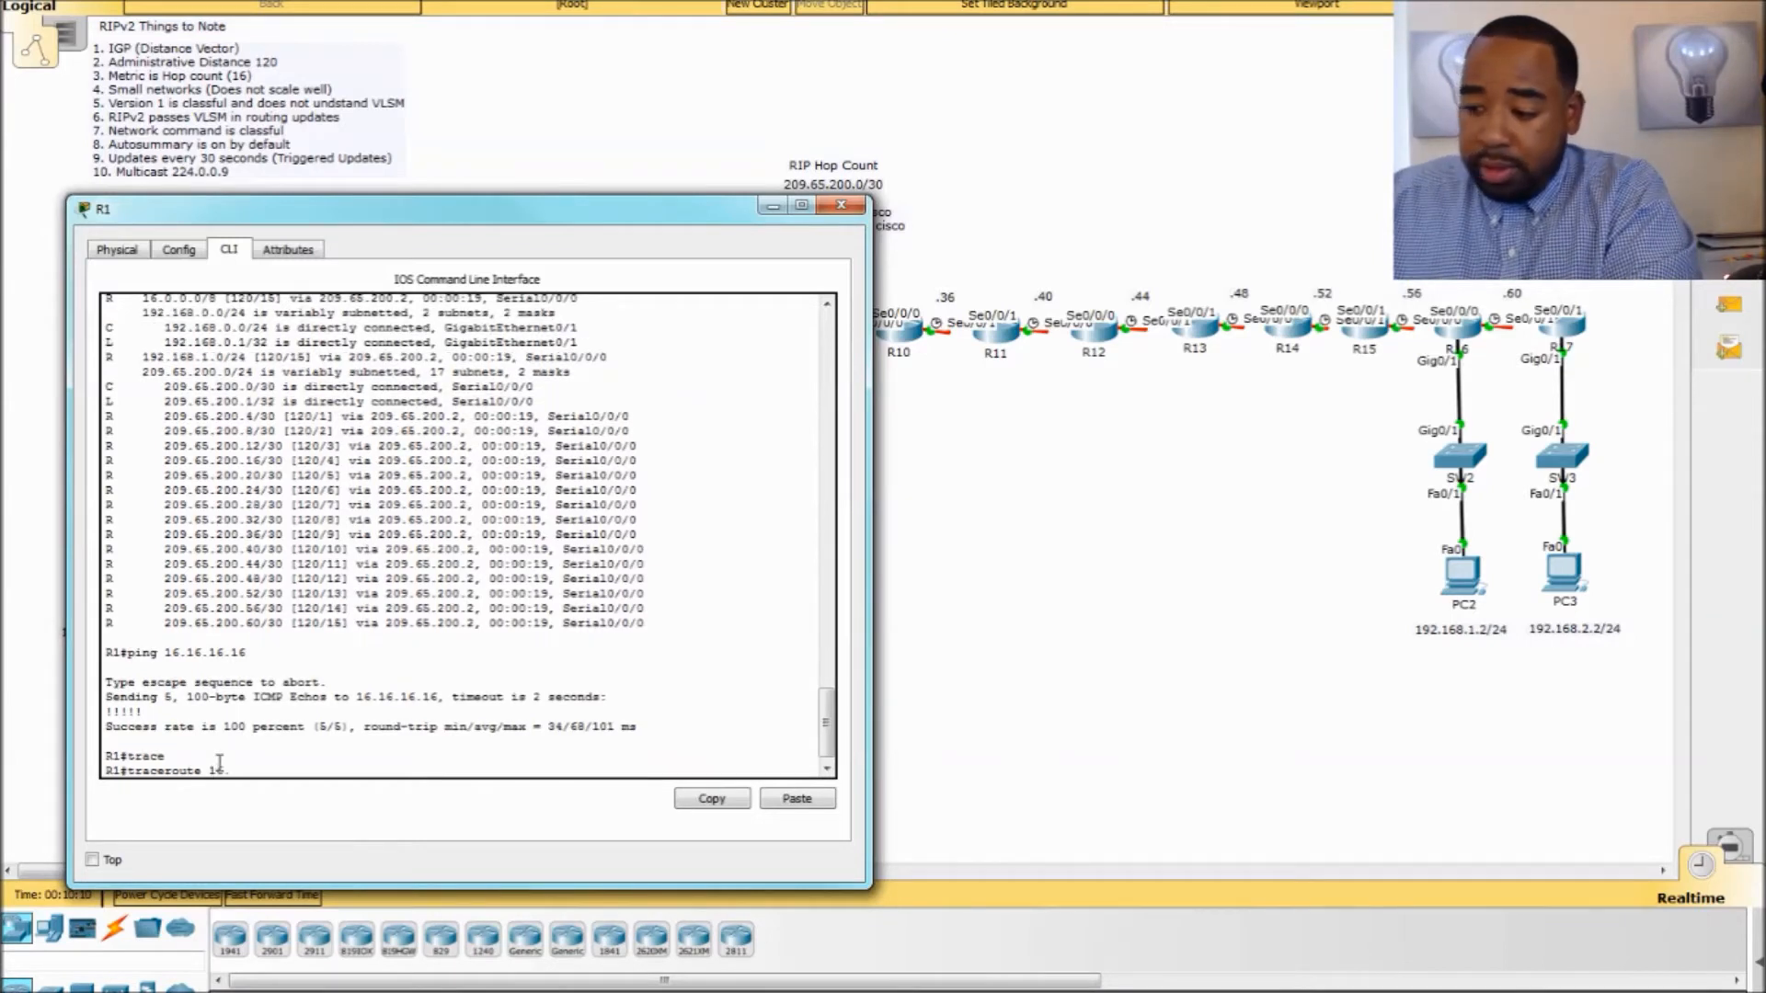
{"action": "type", "text": "16.16.16"}
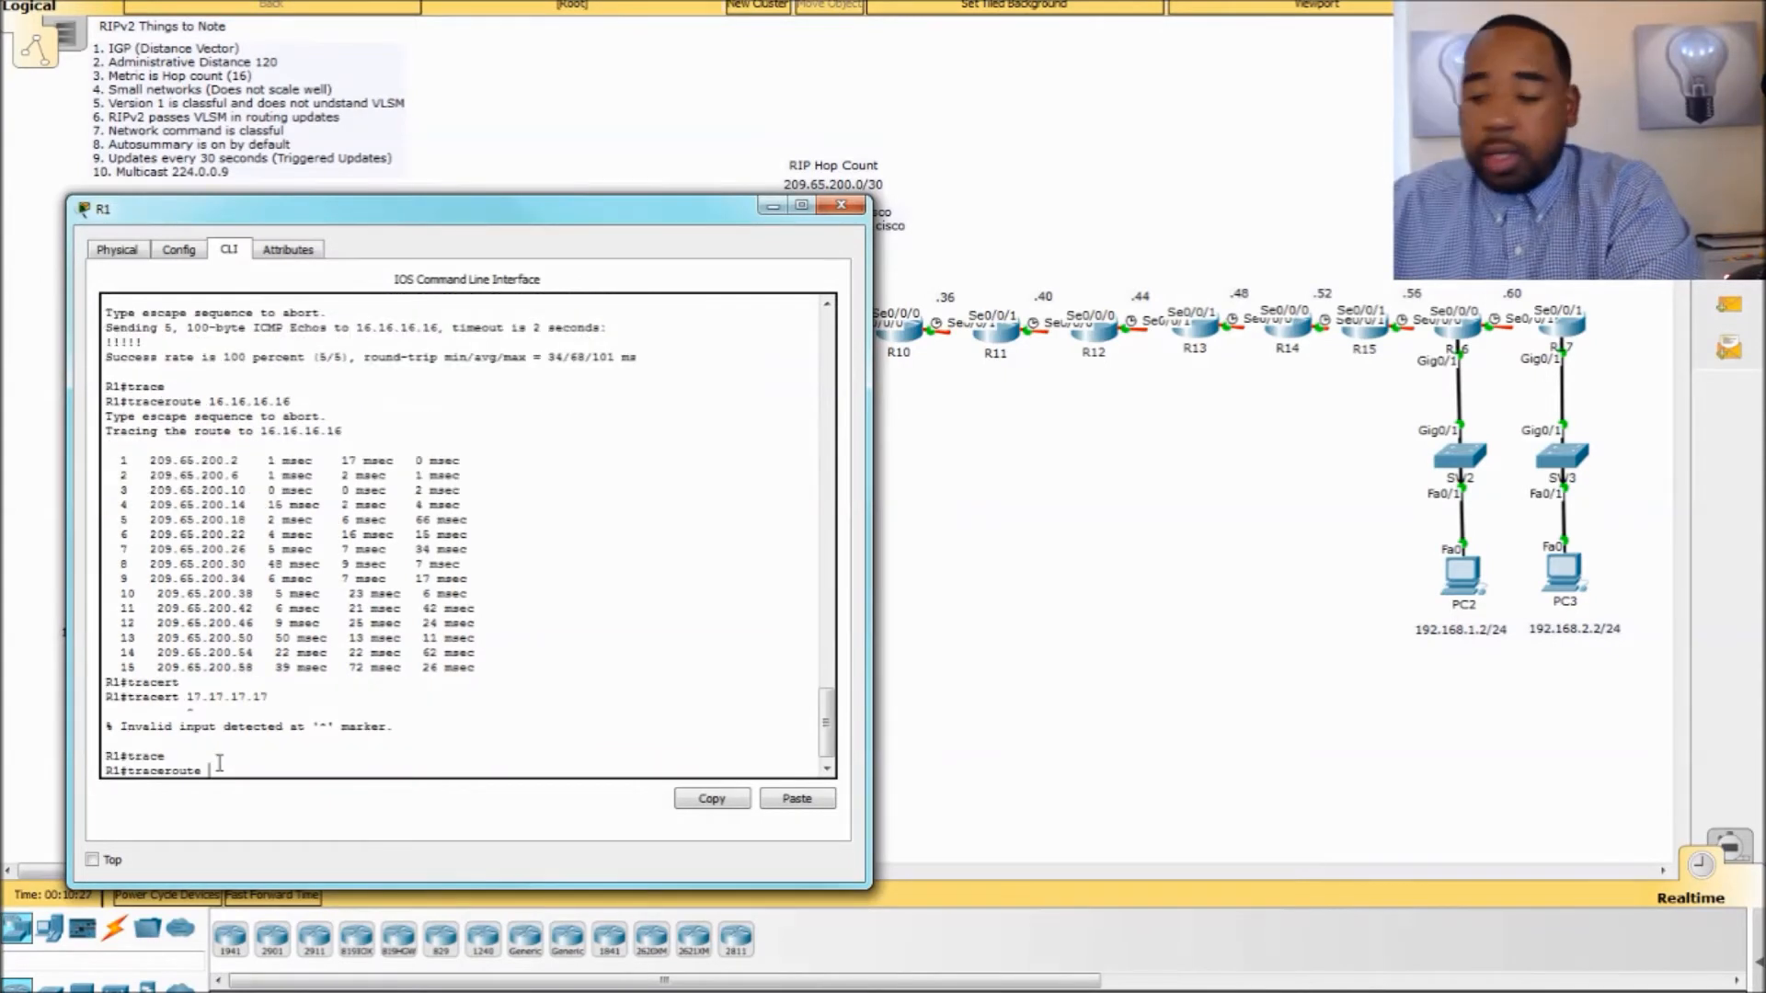
Step: Traceroute 17.17.17.17 from R1 and abort after only timeouts appear
{"action": "type", "text": "17.17.17.17"}
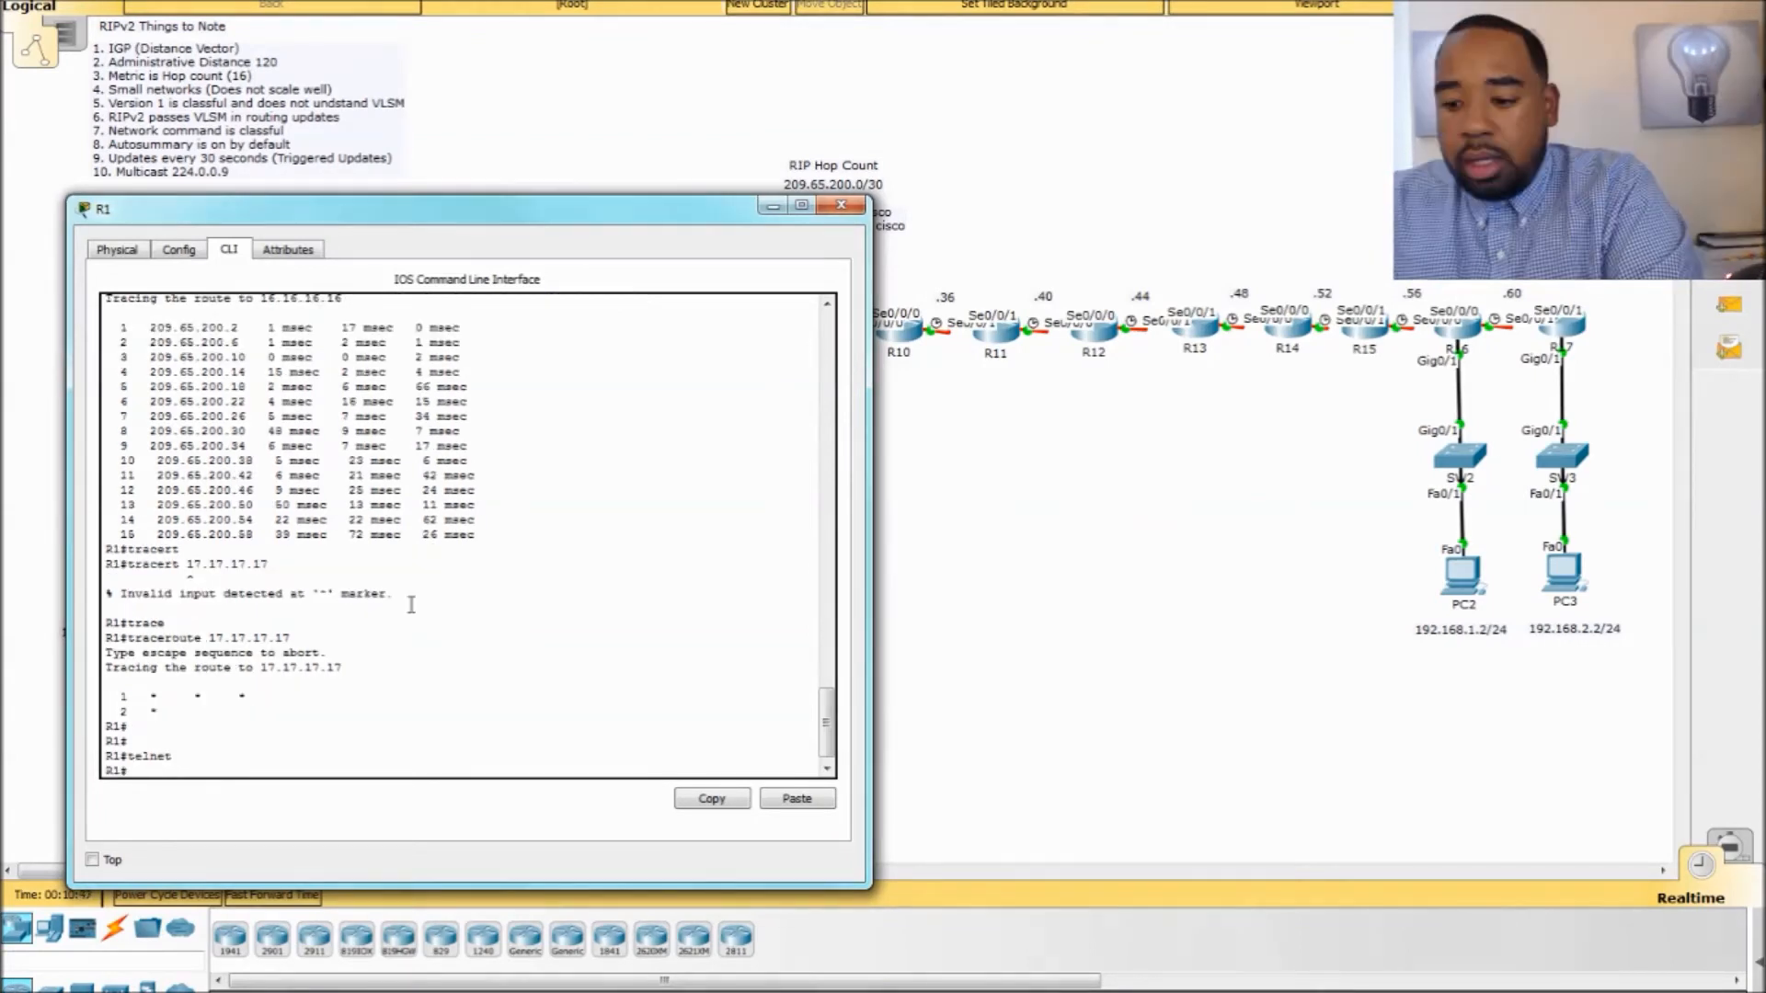
{"action": "type", "text": "telnet"}
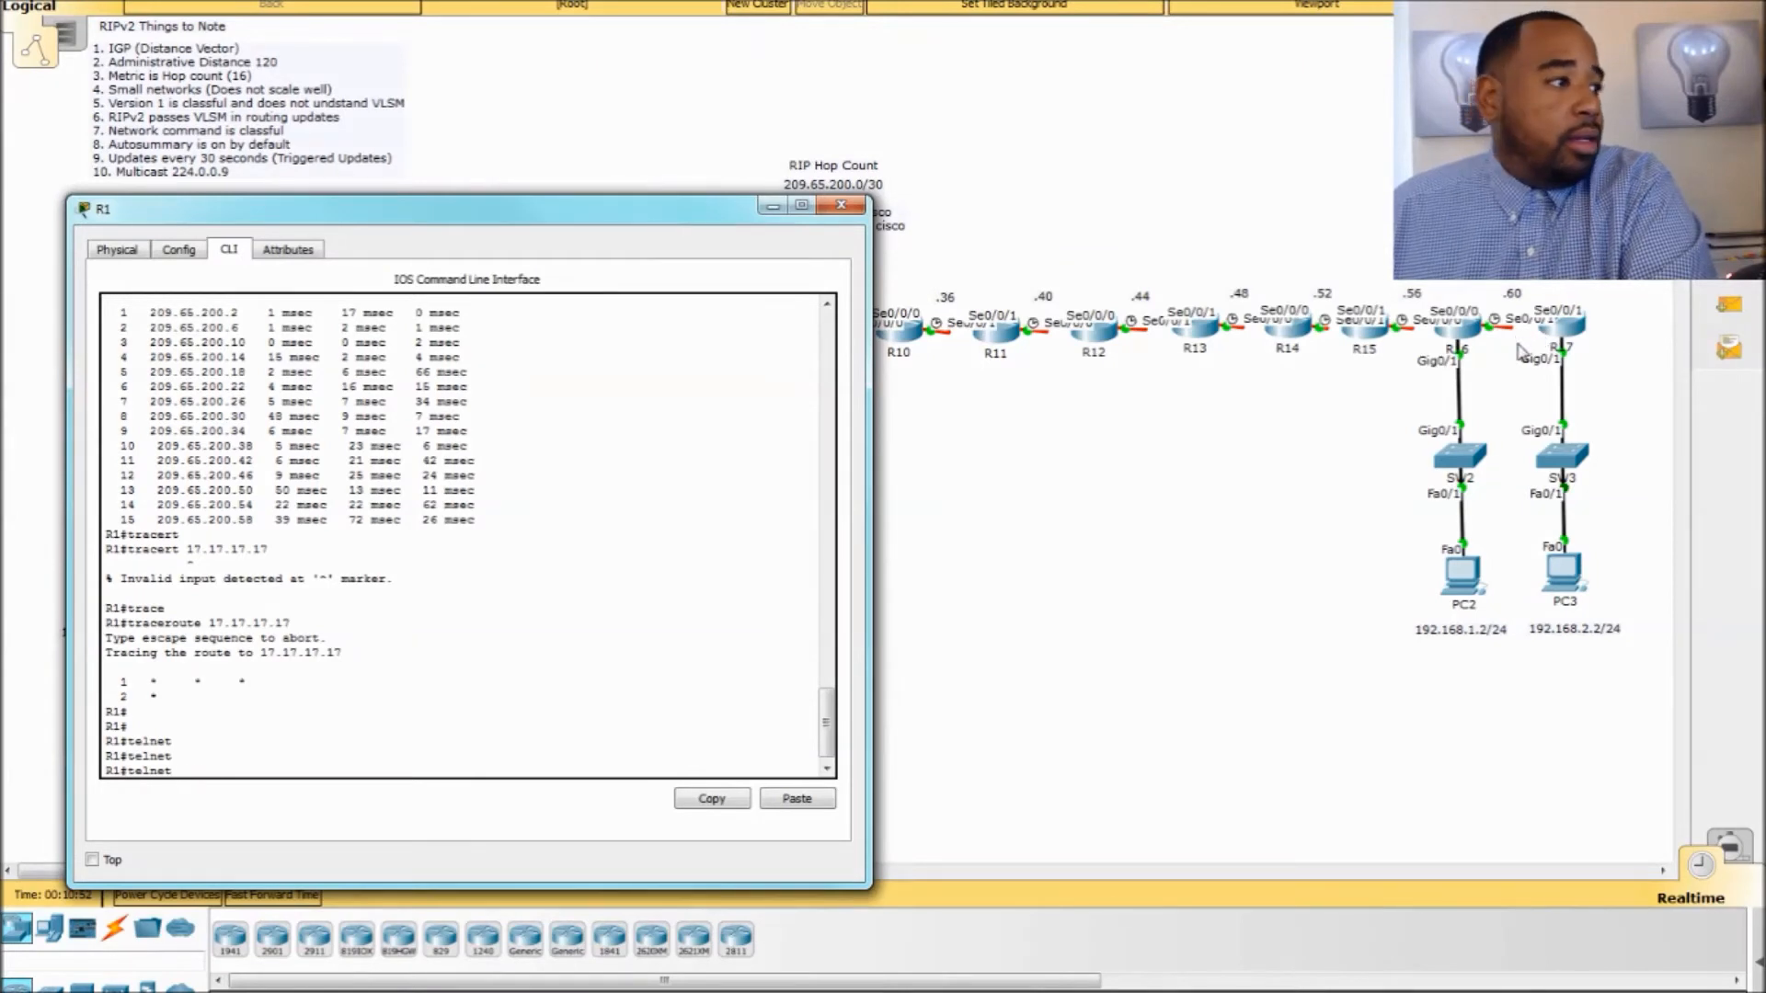
{"action": "type", "text": "209.65.200.62"}
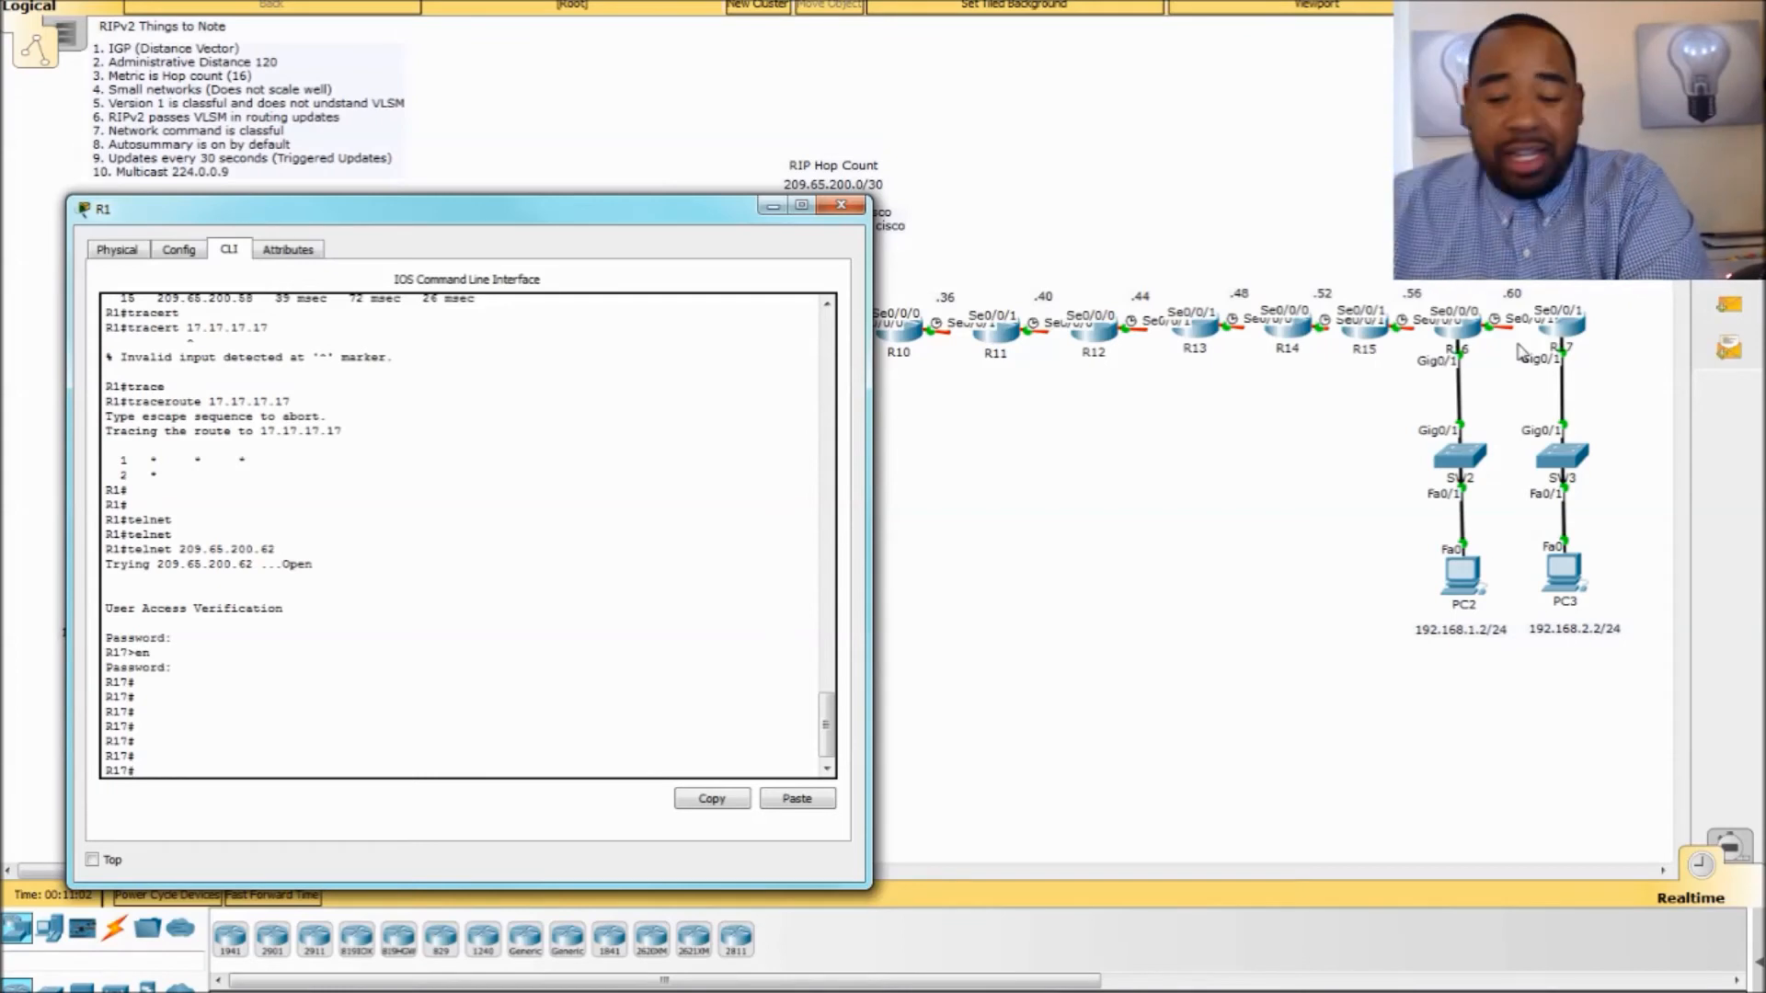
{"action": "type", "text": "sh ip int bri"}
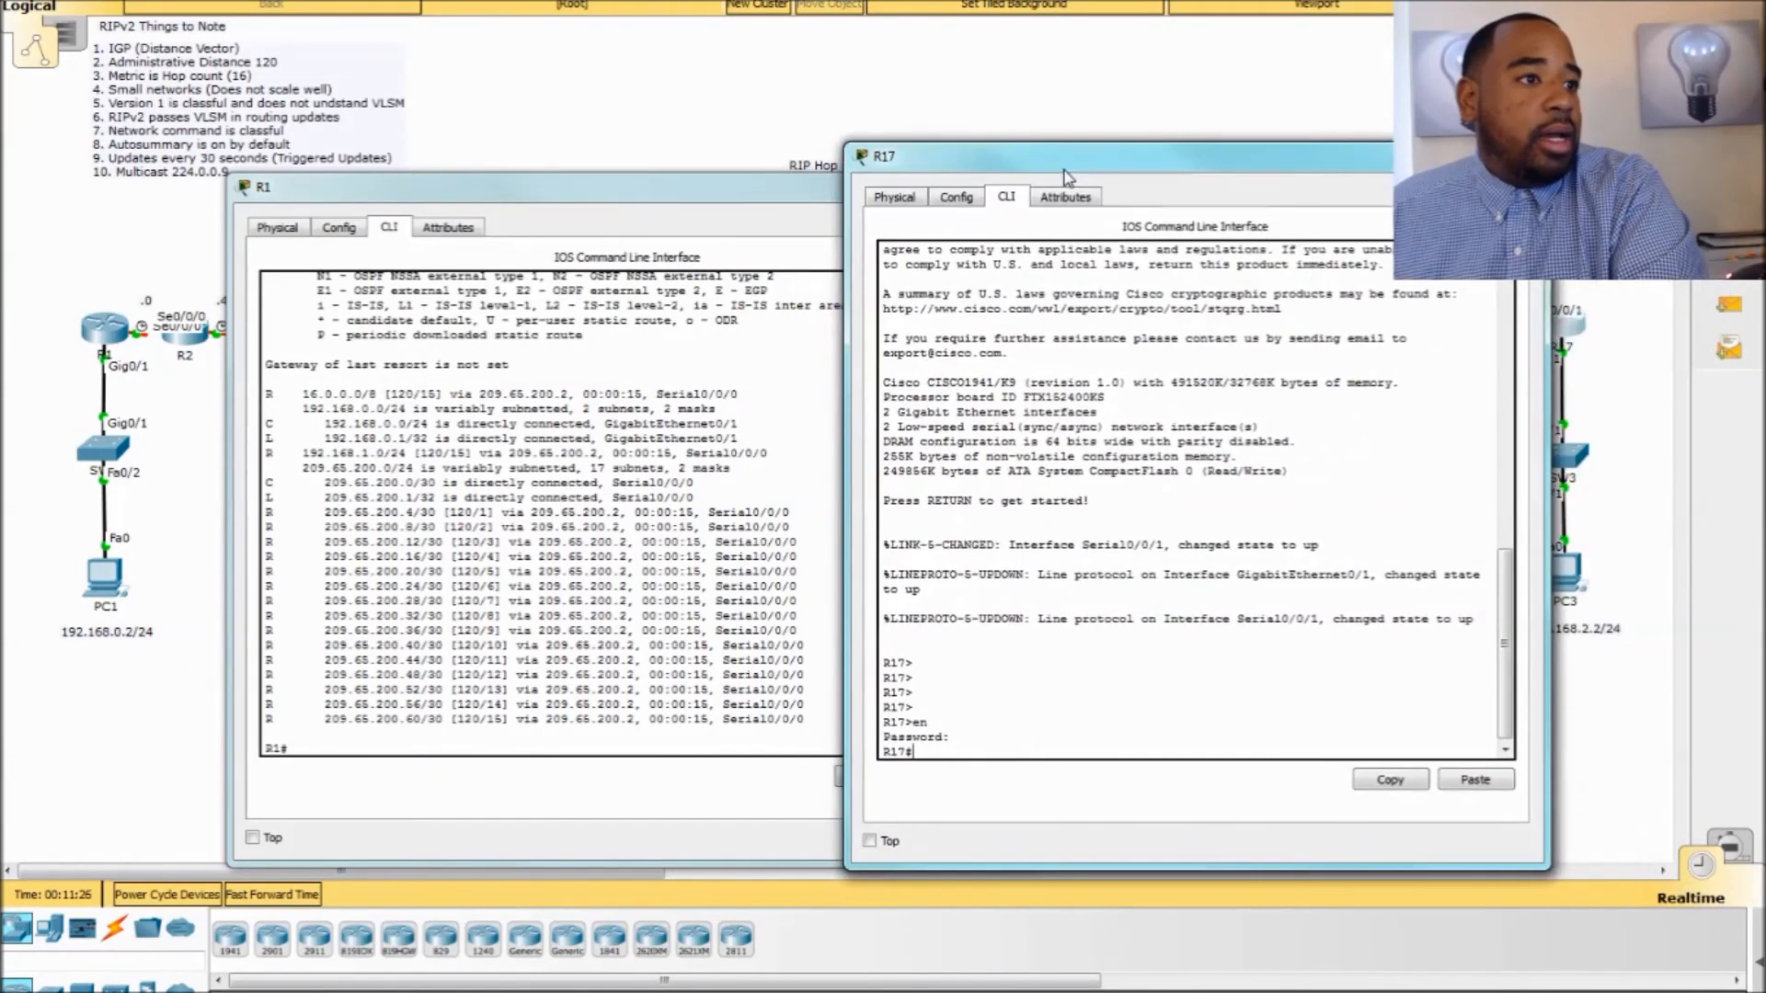
Step: List R17's active interfaces and highlight Loopback0's address 17.17.17.17
{"action": "type", "text": "shp ip int brief | ex un"}
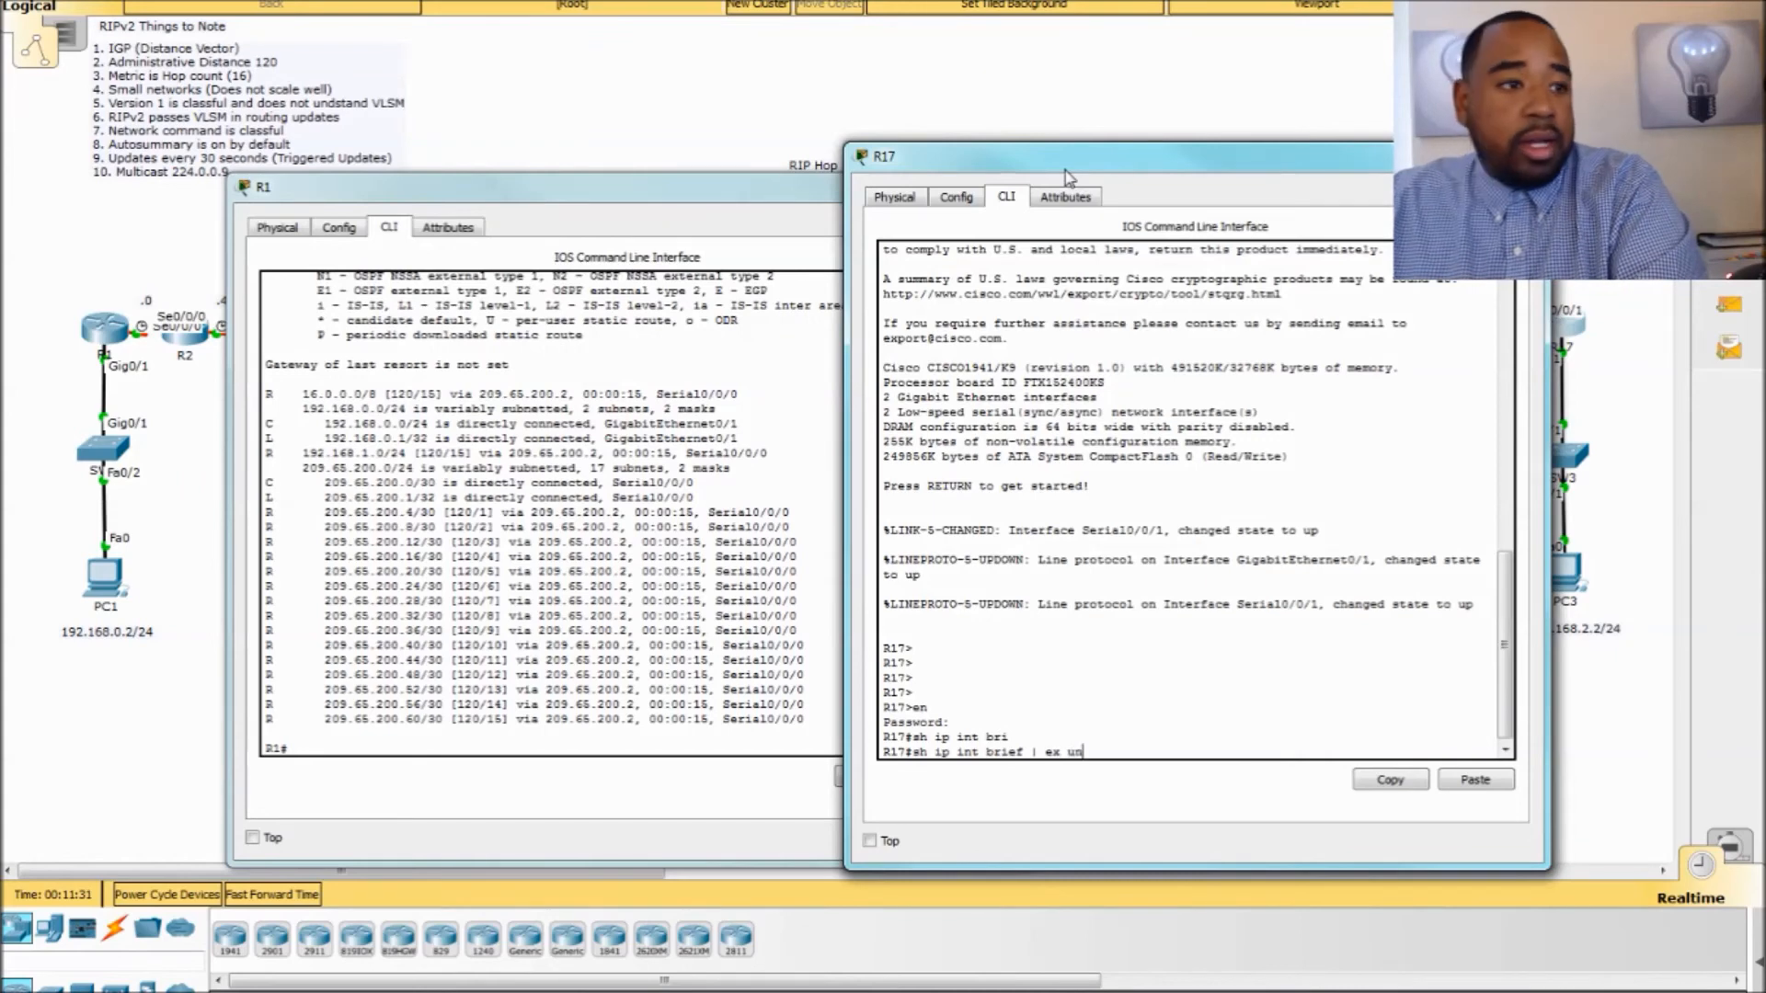
{"action": "key", "text": "Return"}
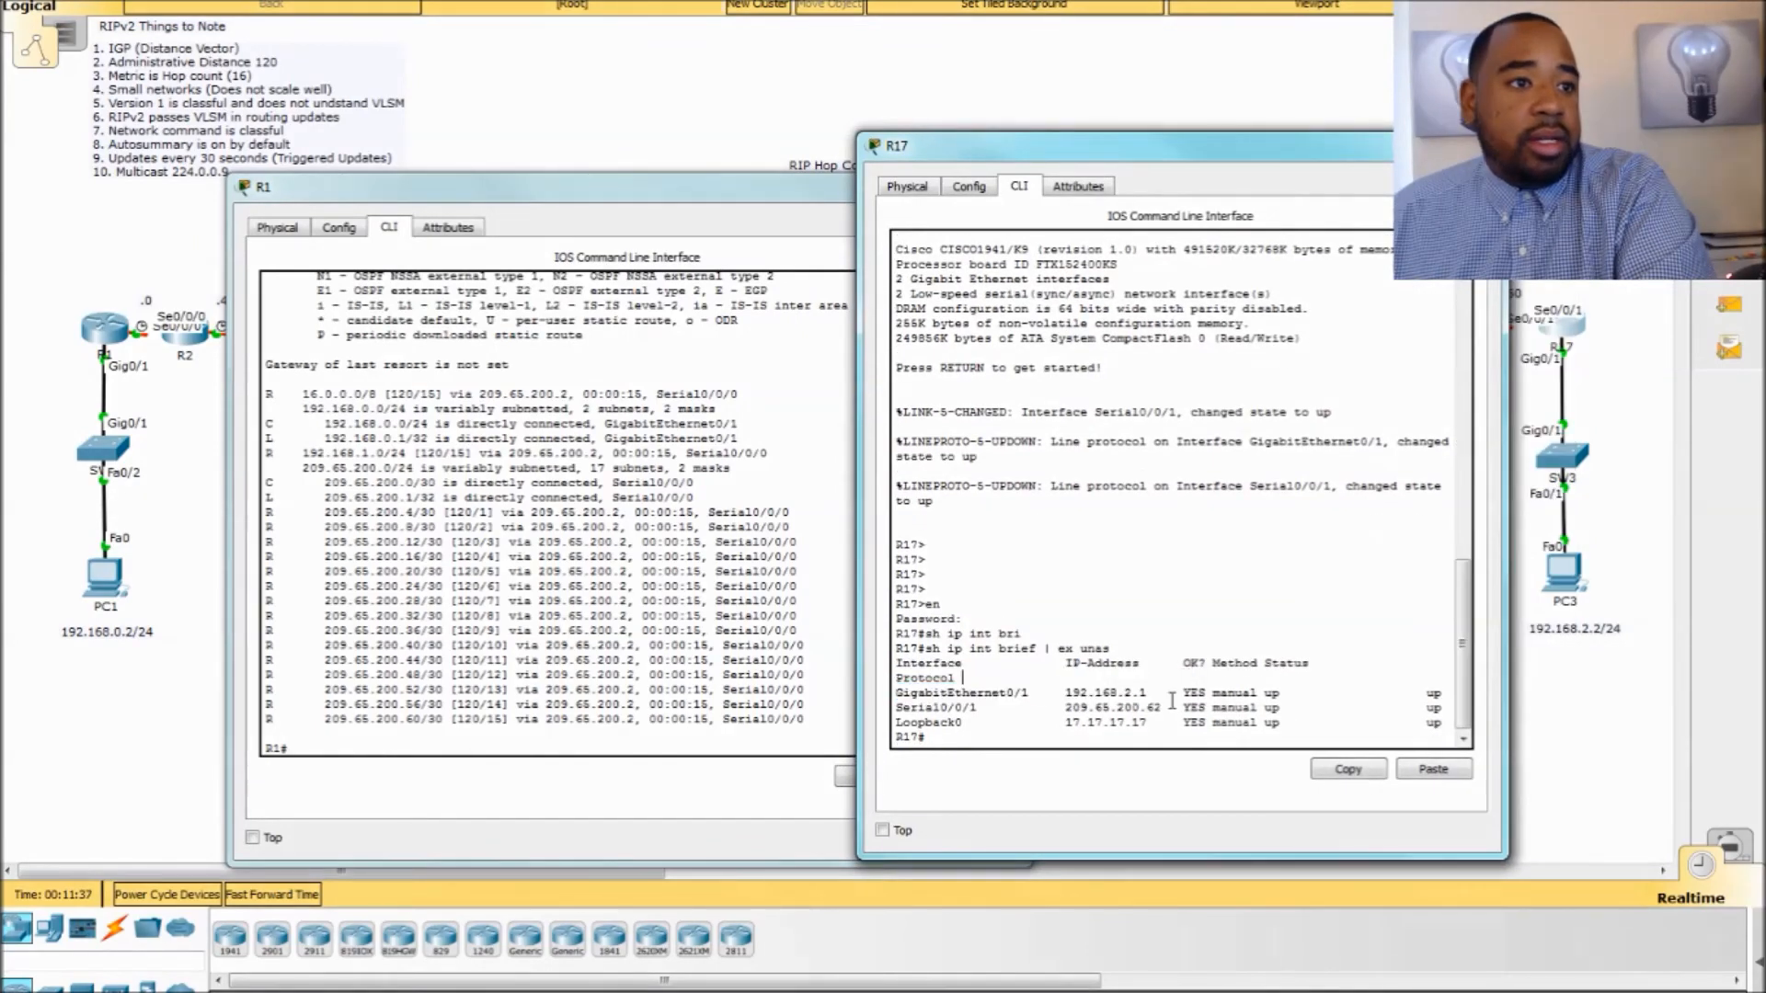
{"action": "double_click", "coordinate": [992, 692]}
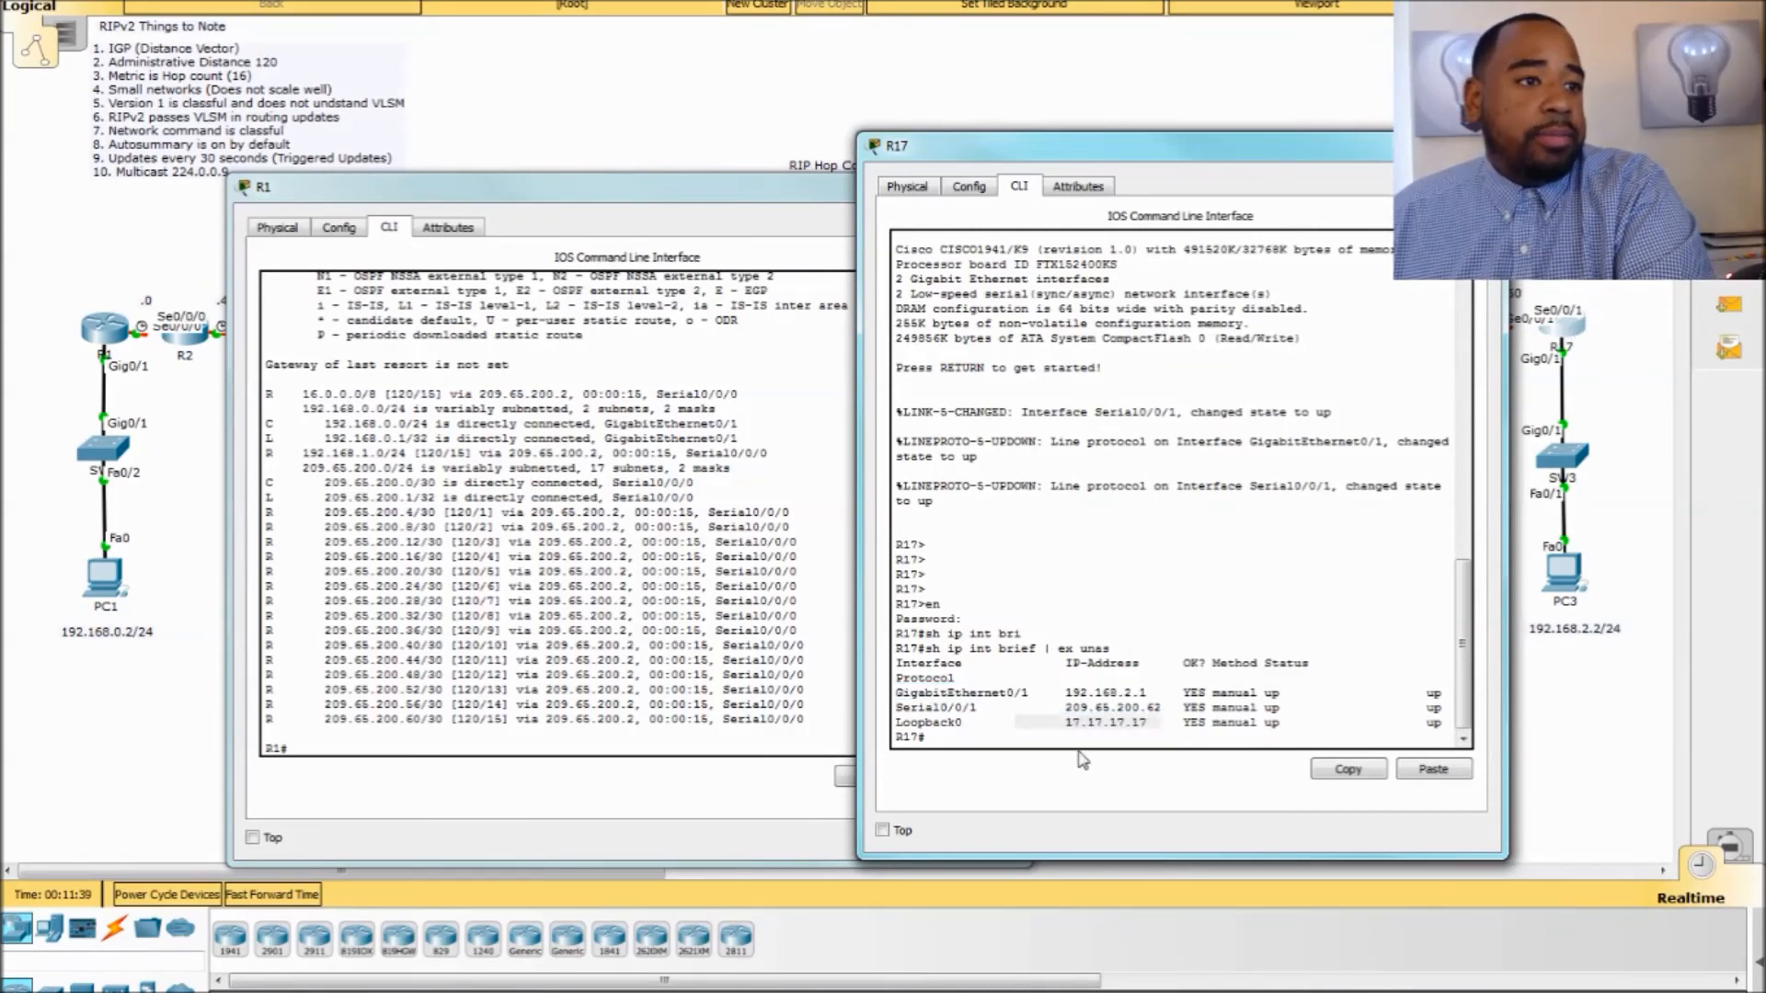
{"action": "type", "text": "sh ip"}
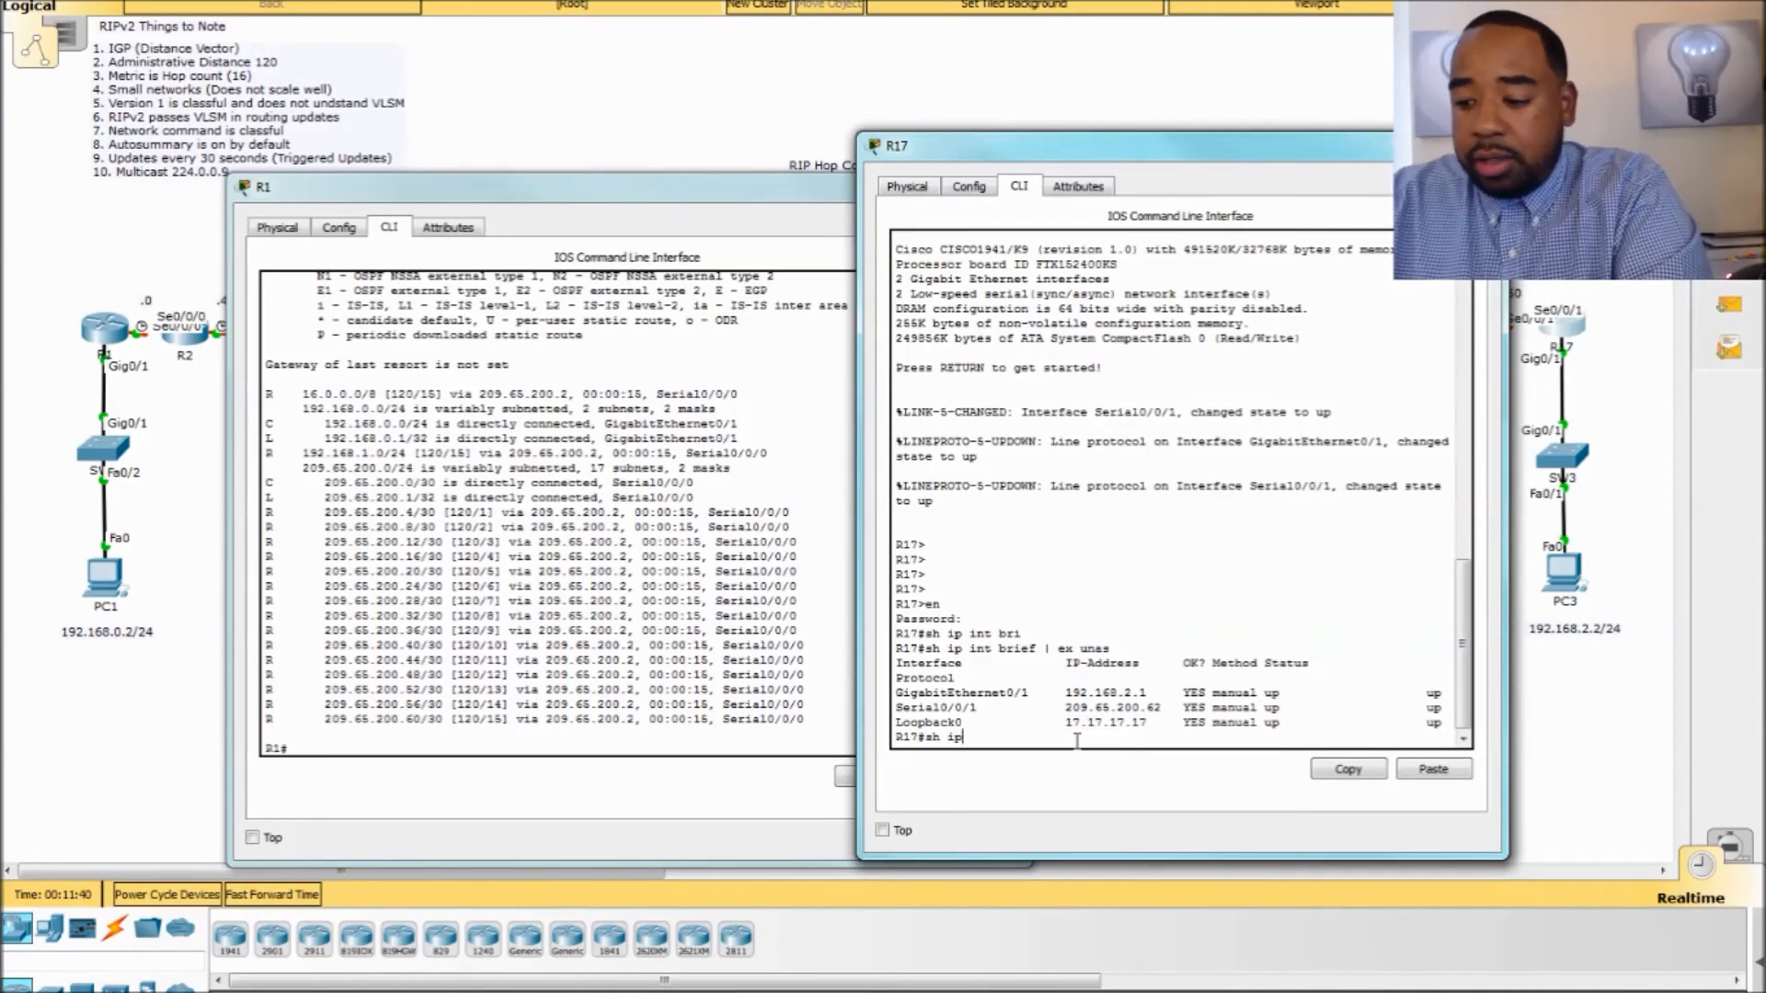